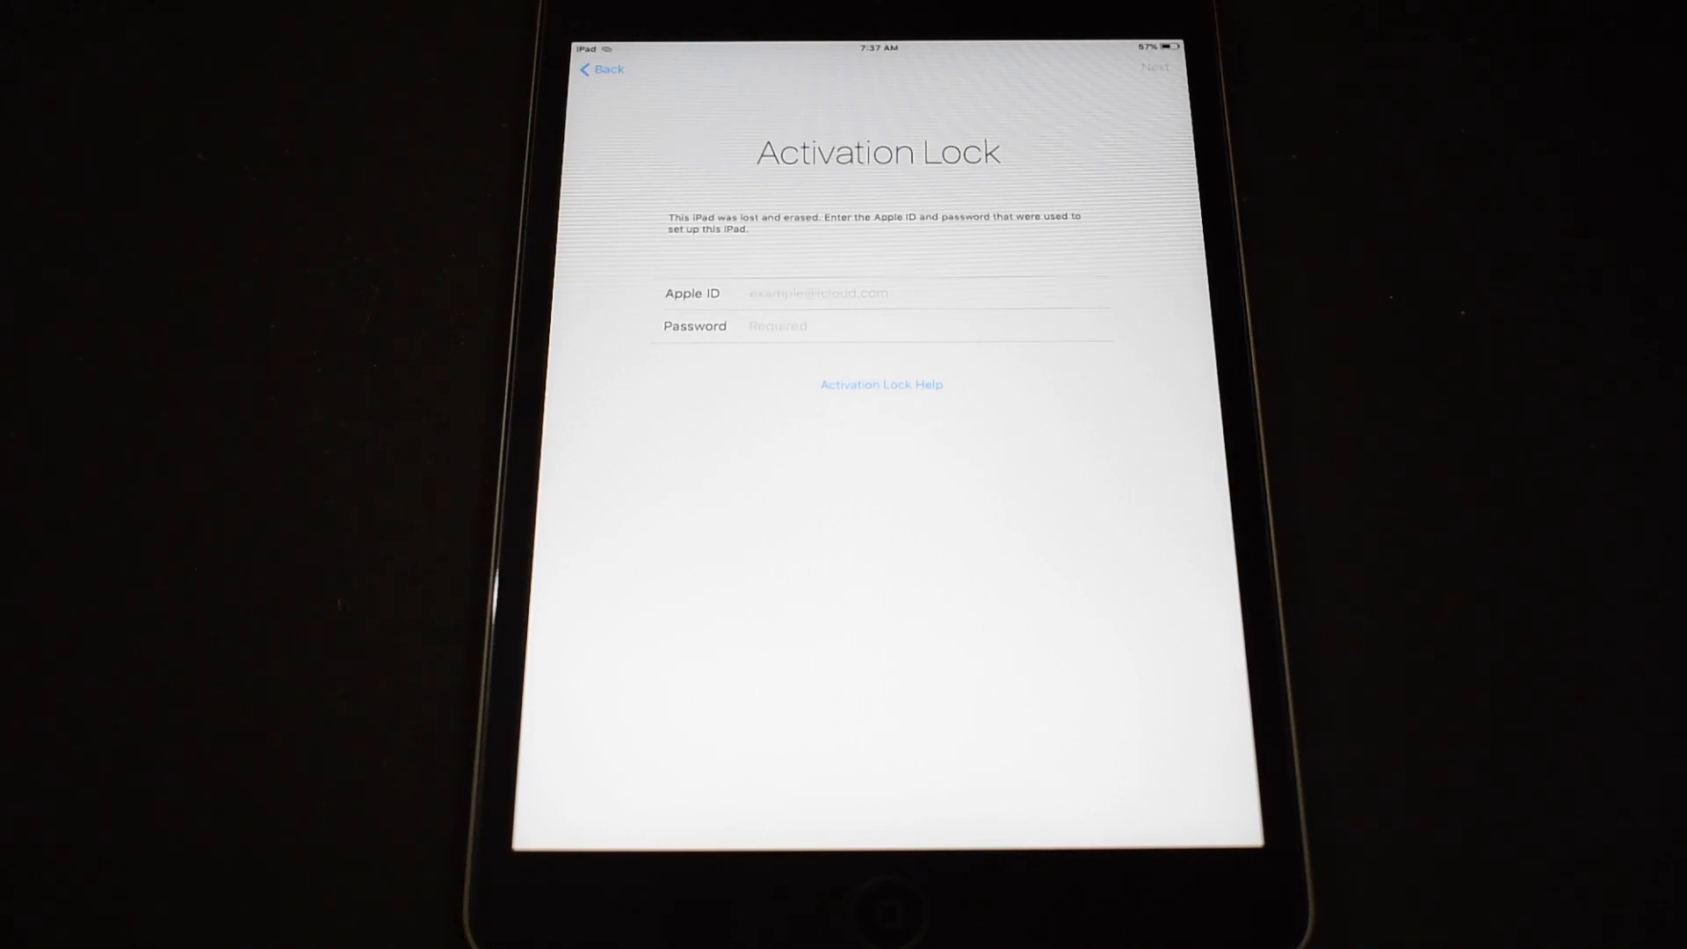
Enter placeholder Apple ID credentials ('gui') and dismiss the Incorrect Apple ID or Password warning
left_click(927, 294)
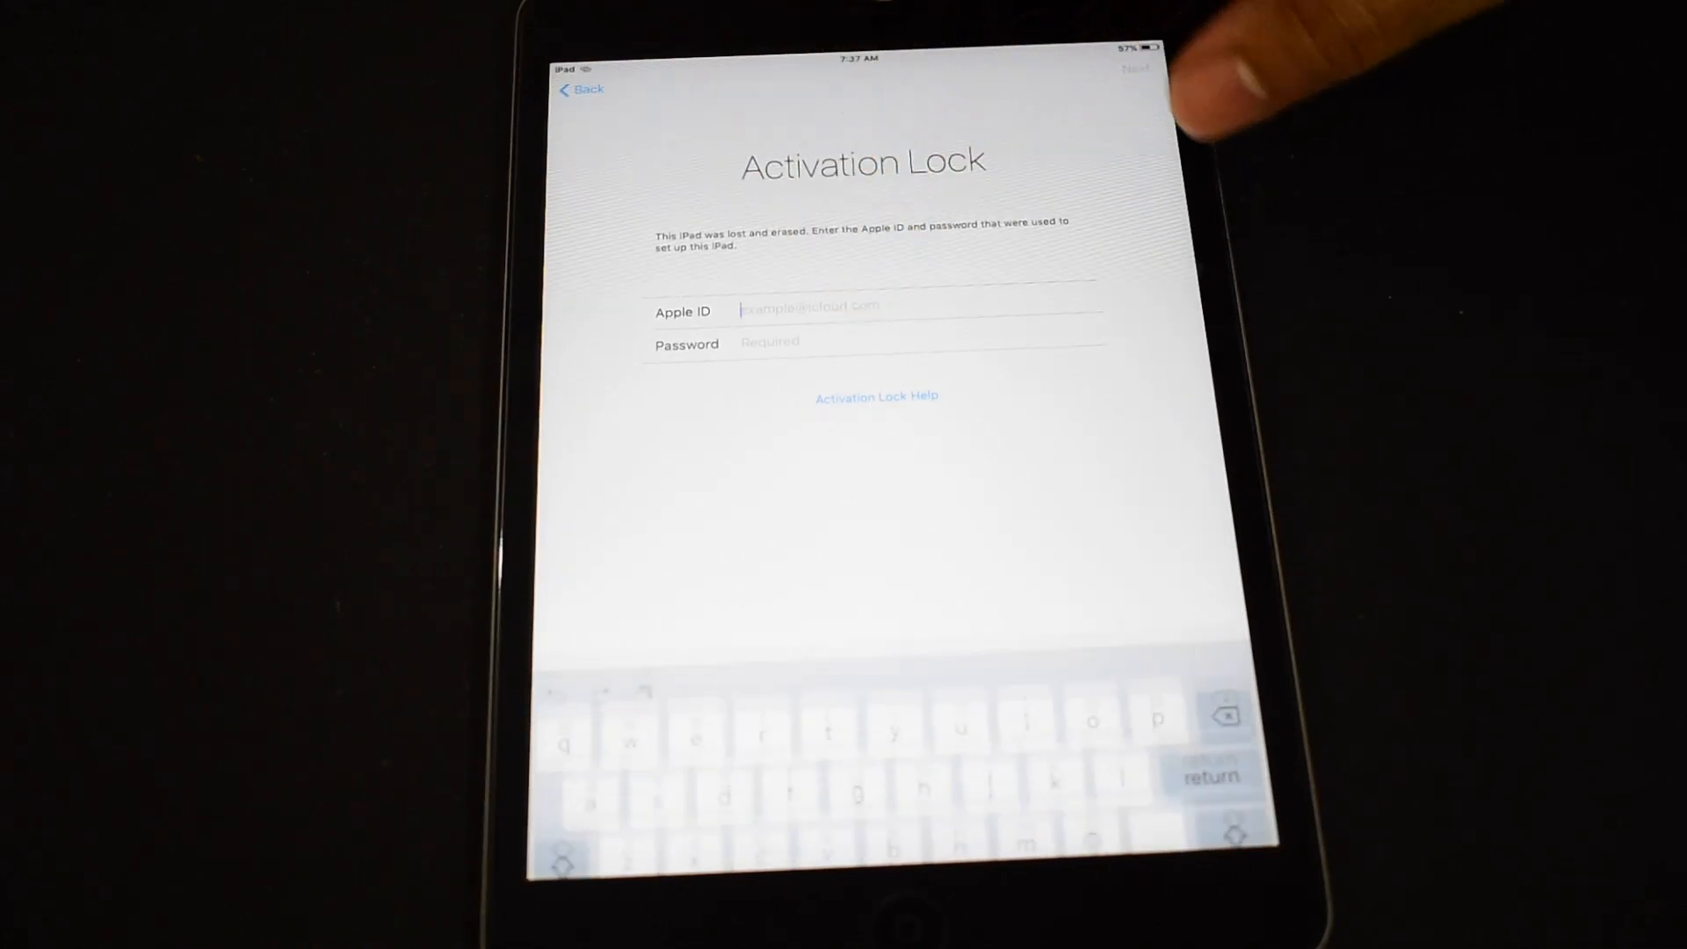
type("gui")
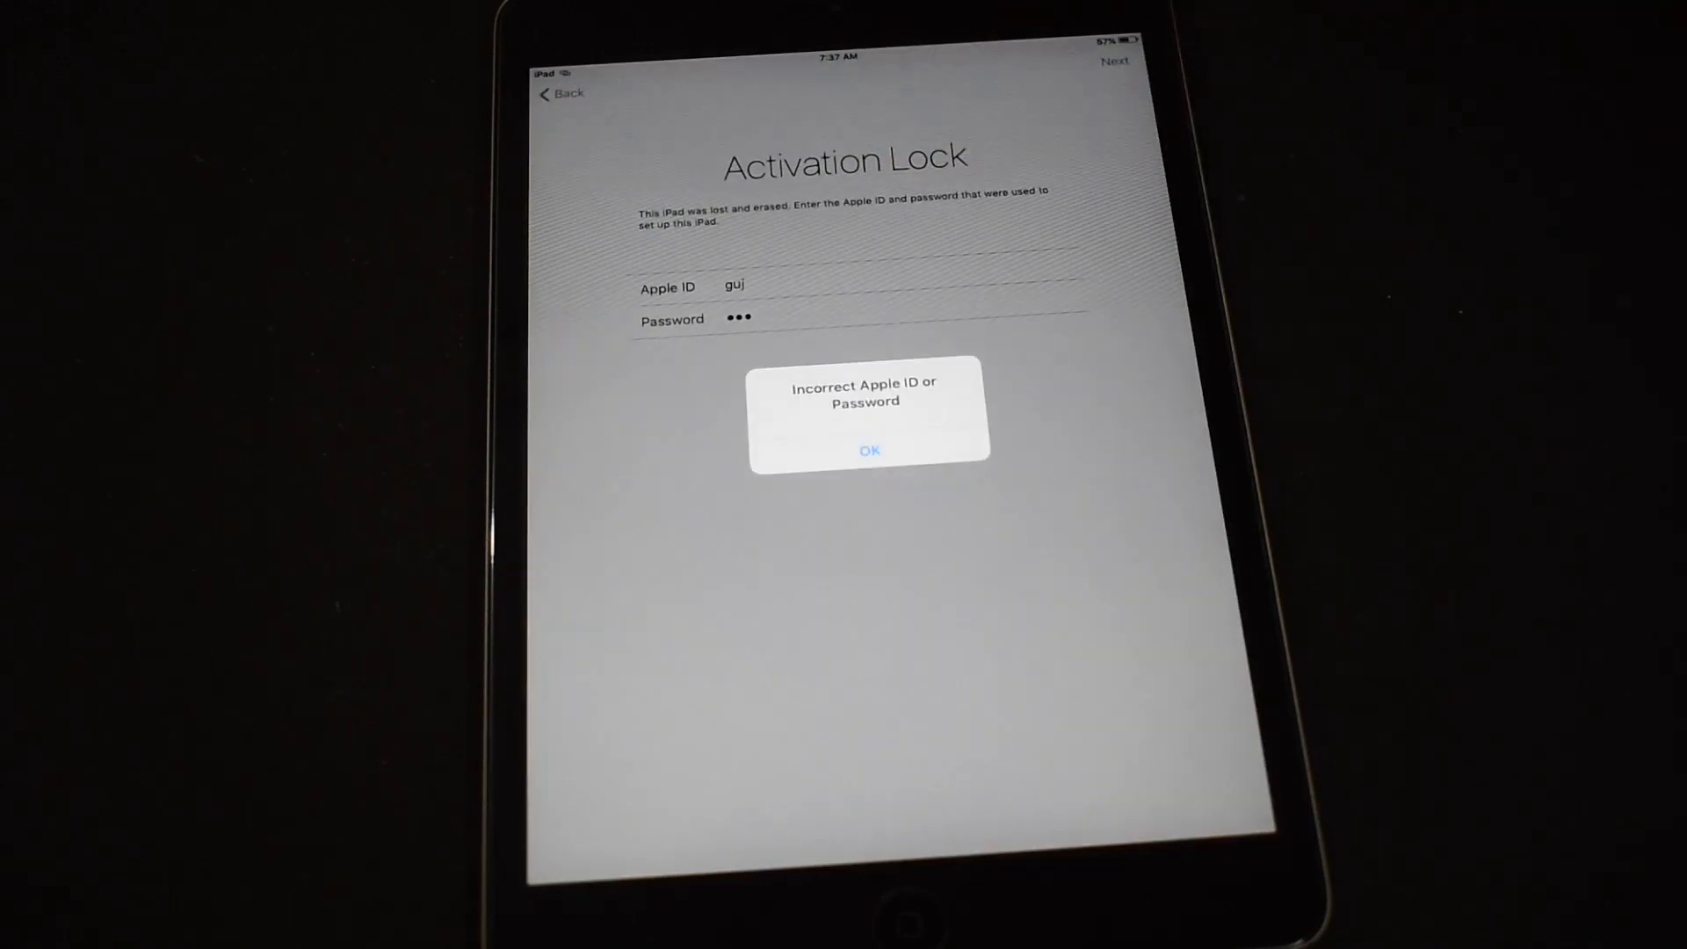
left_click(869, 450)
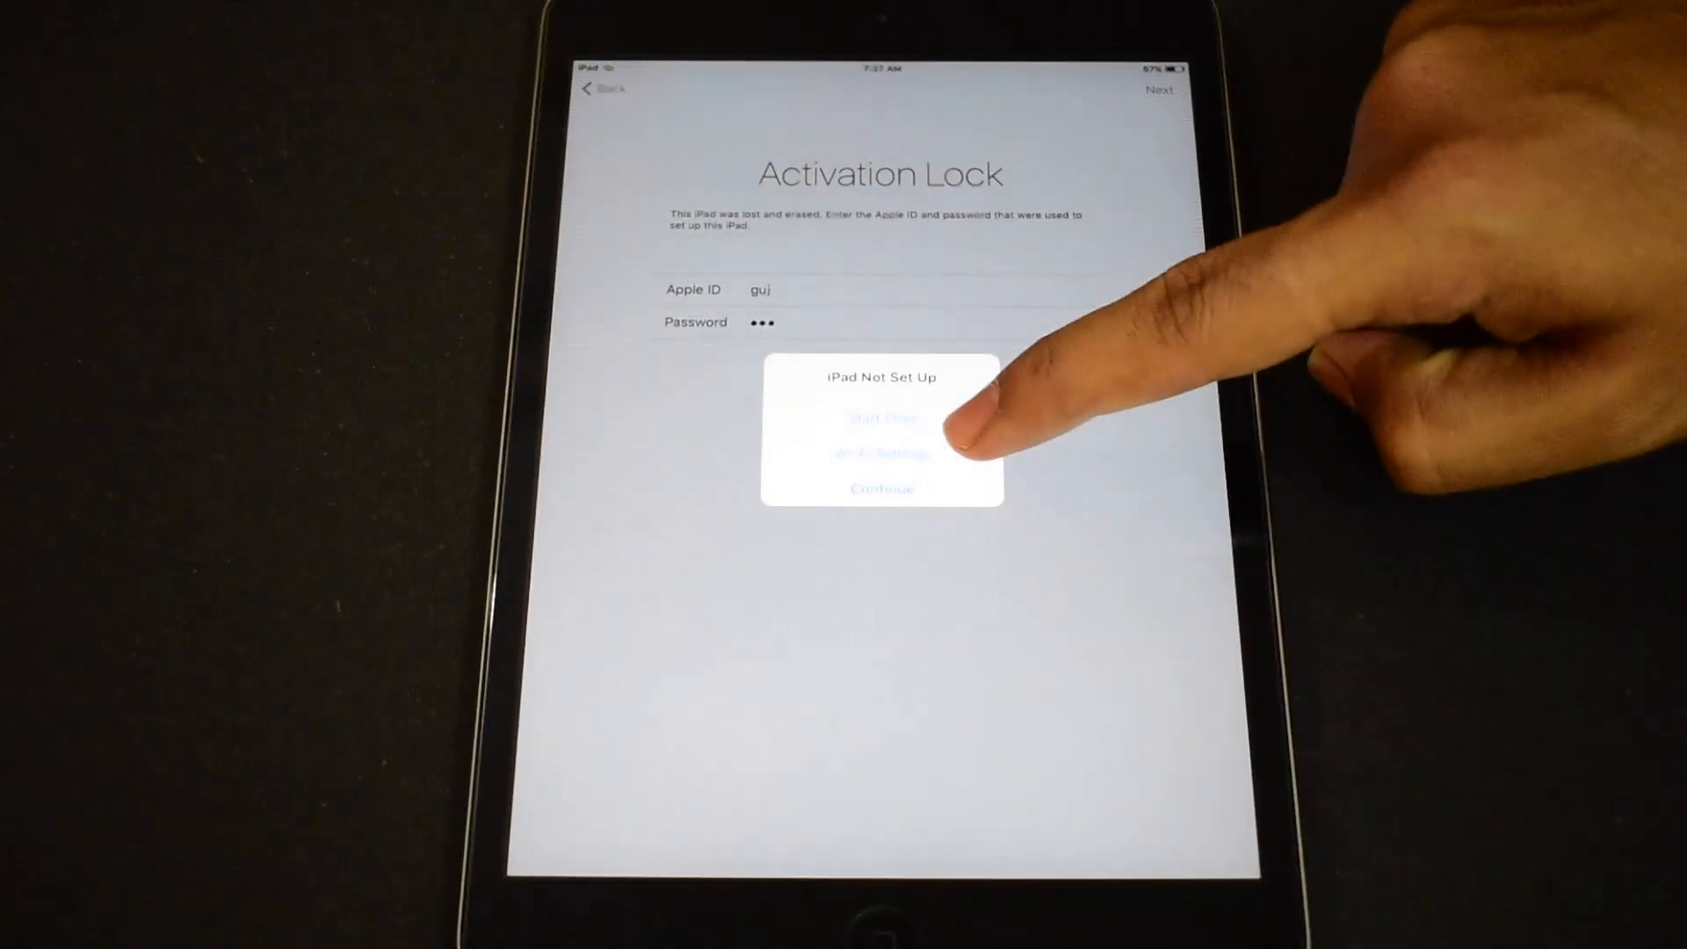
Go to Wi-Fi Settings from the 'iPad Not Set Up' alert and show the full network list
left_click(880, 418)
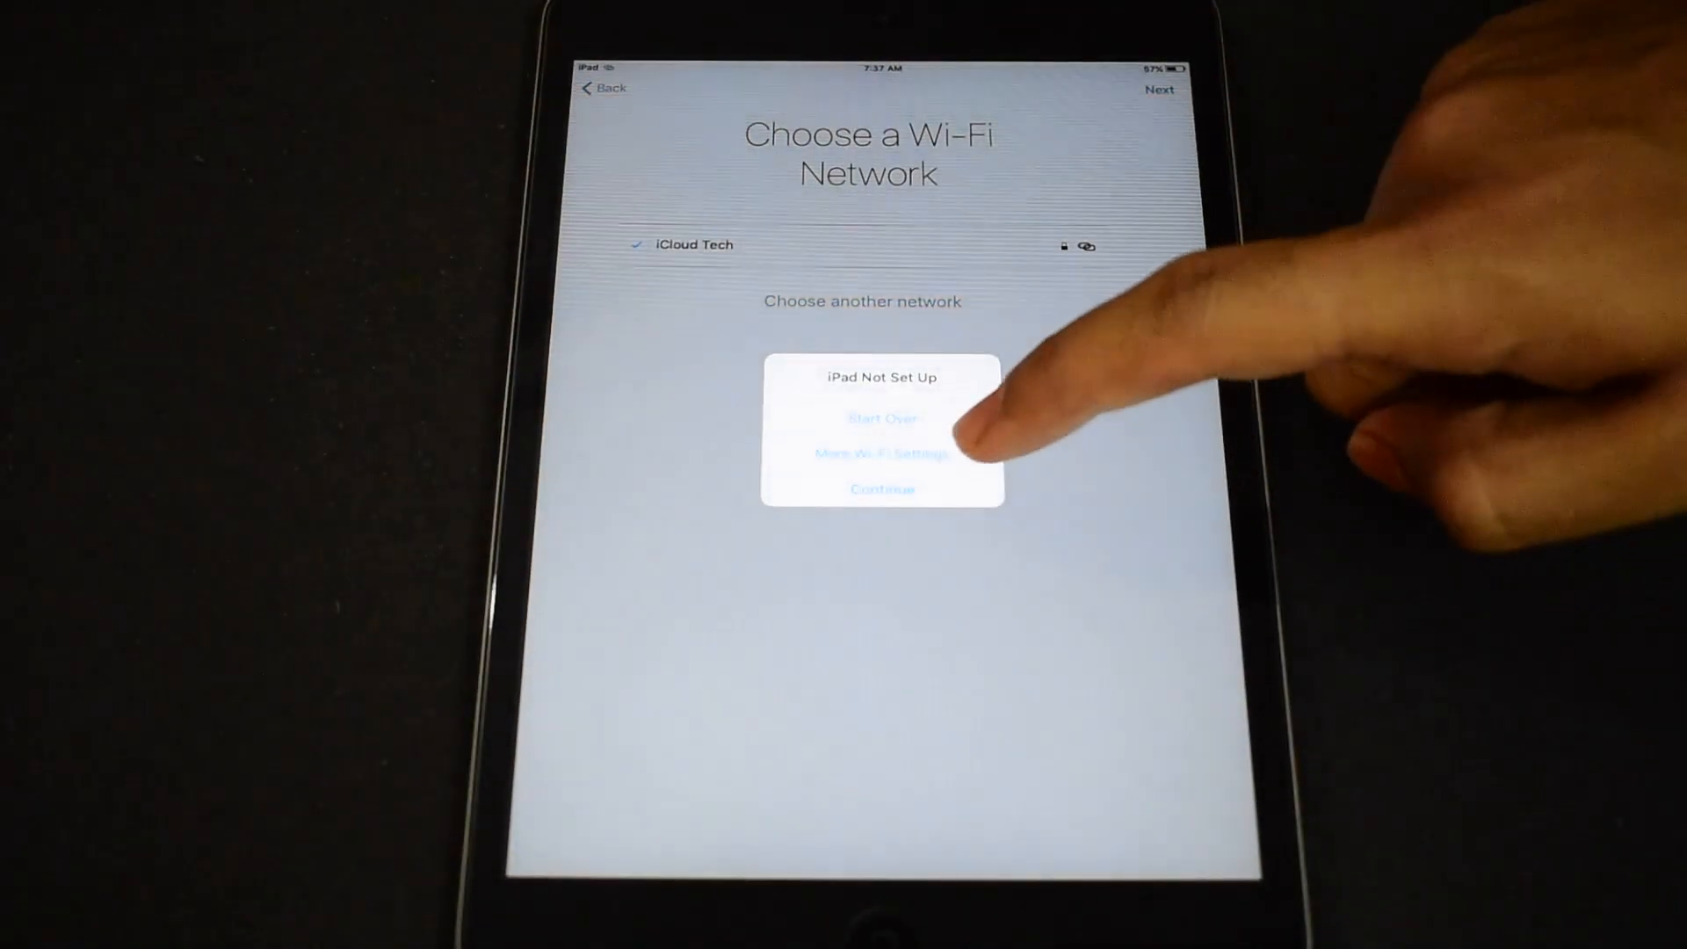
left_click(881, 441)
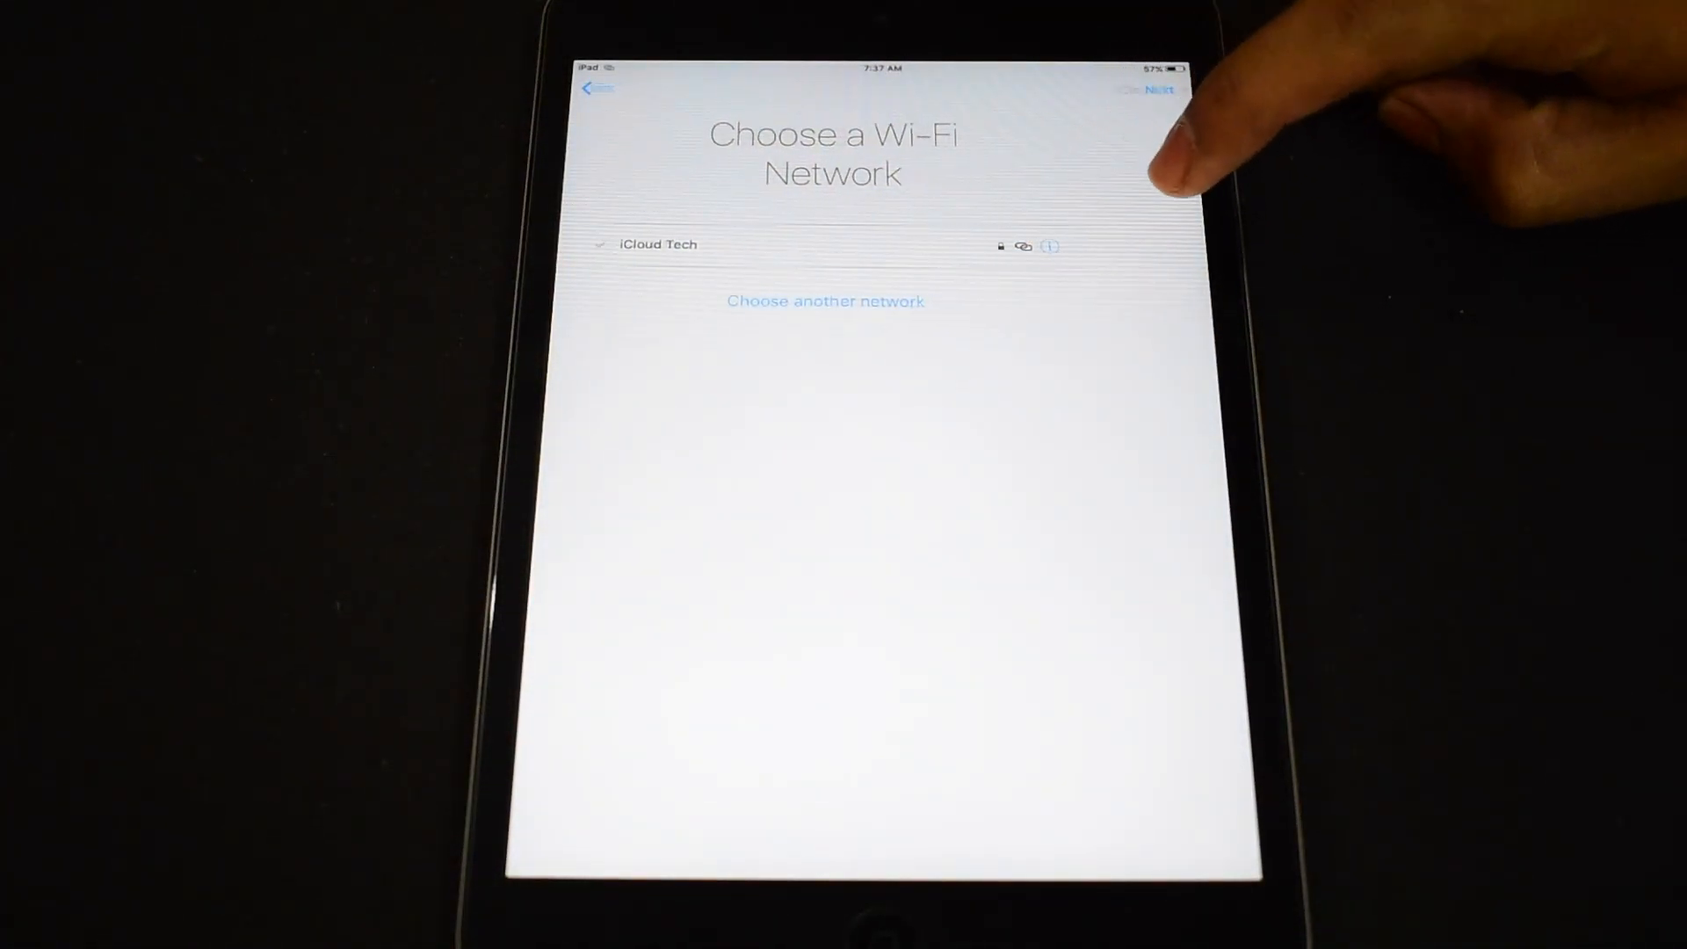
Check iCloud Tech's network info, then rejoin the iCloud Tech Wi-Fi network
left_click(1047, 246)
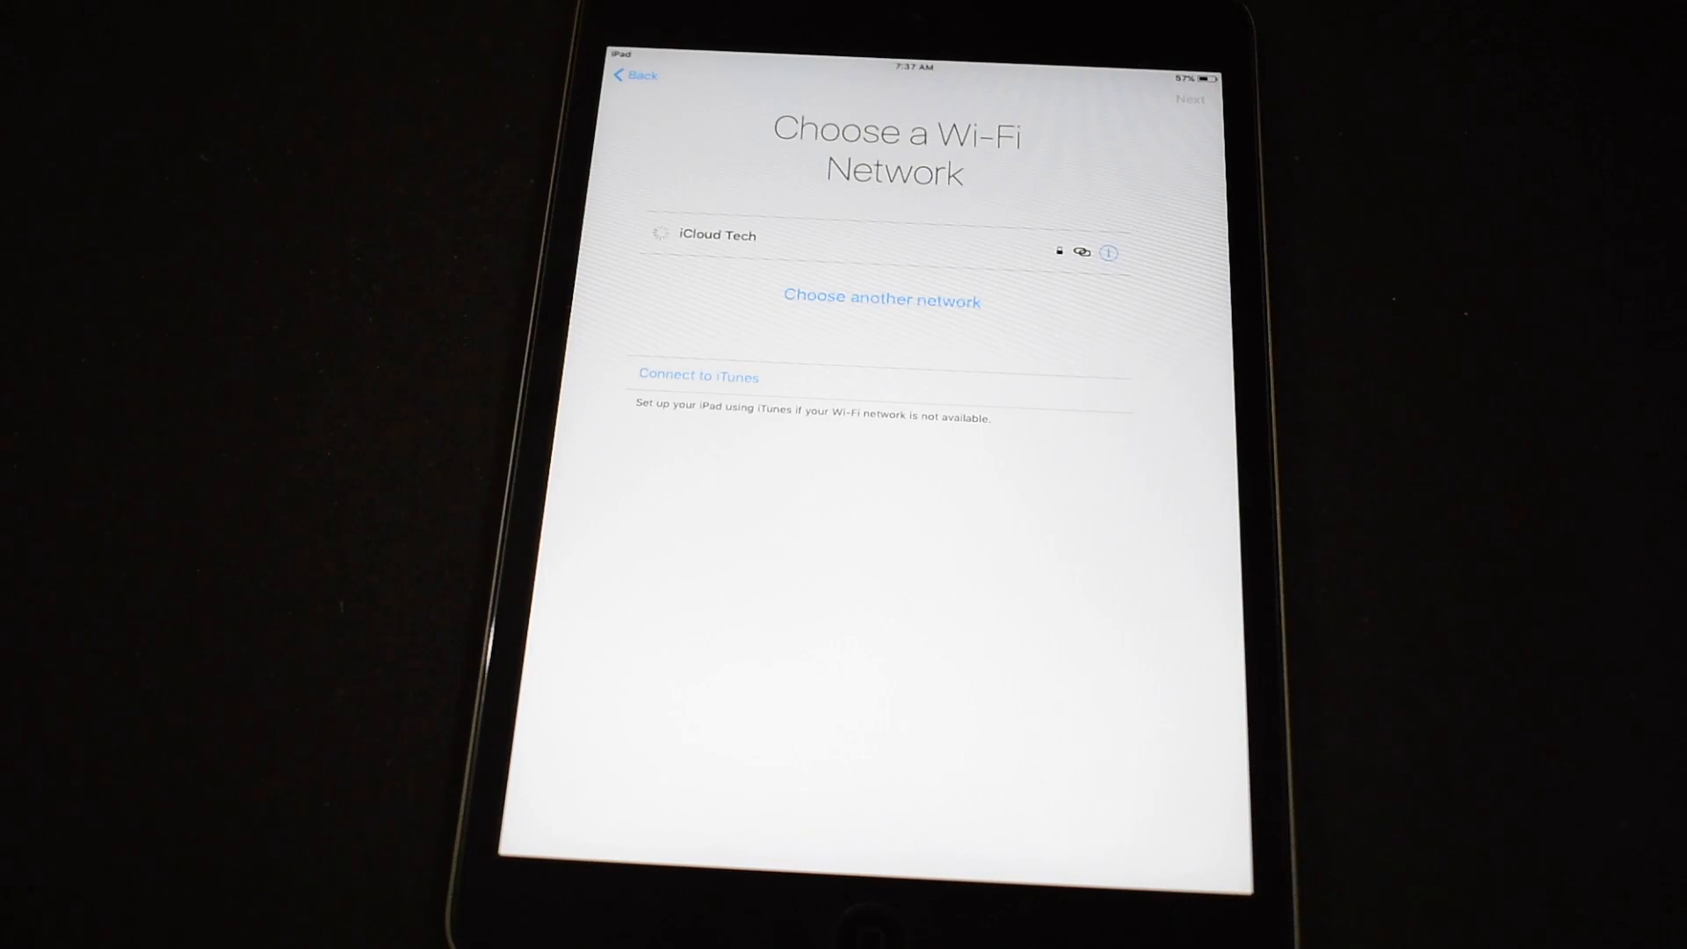
left_click(715, 234)
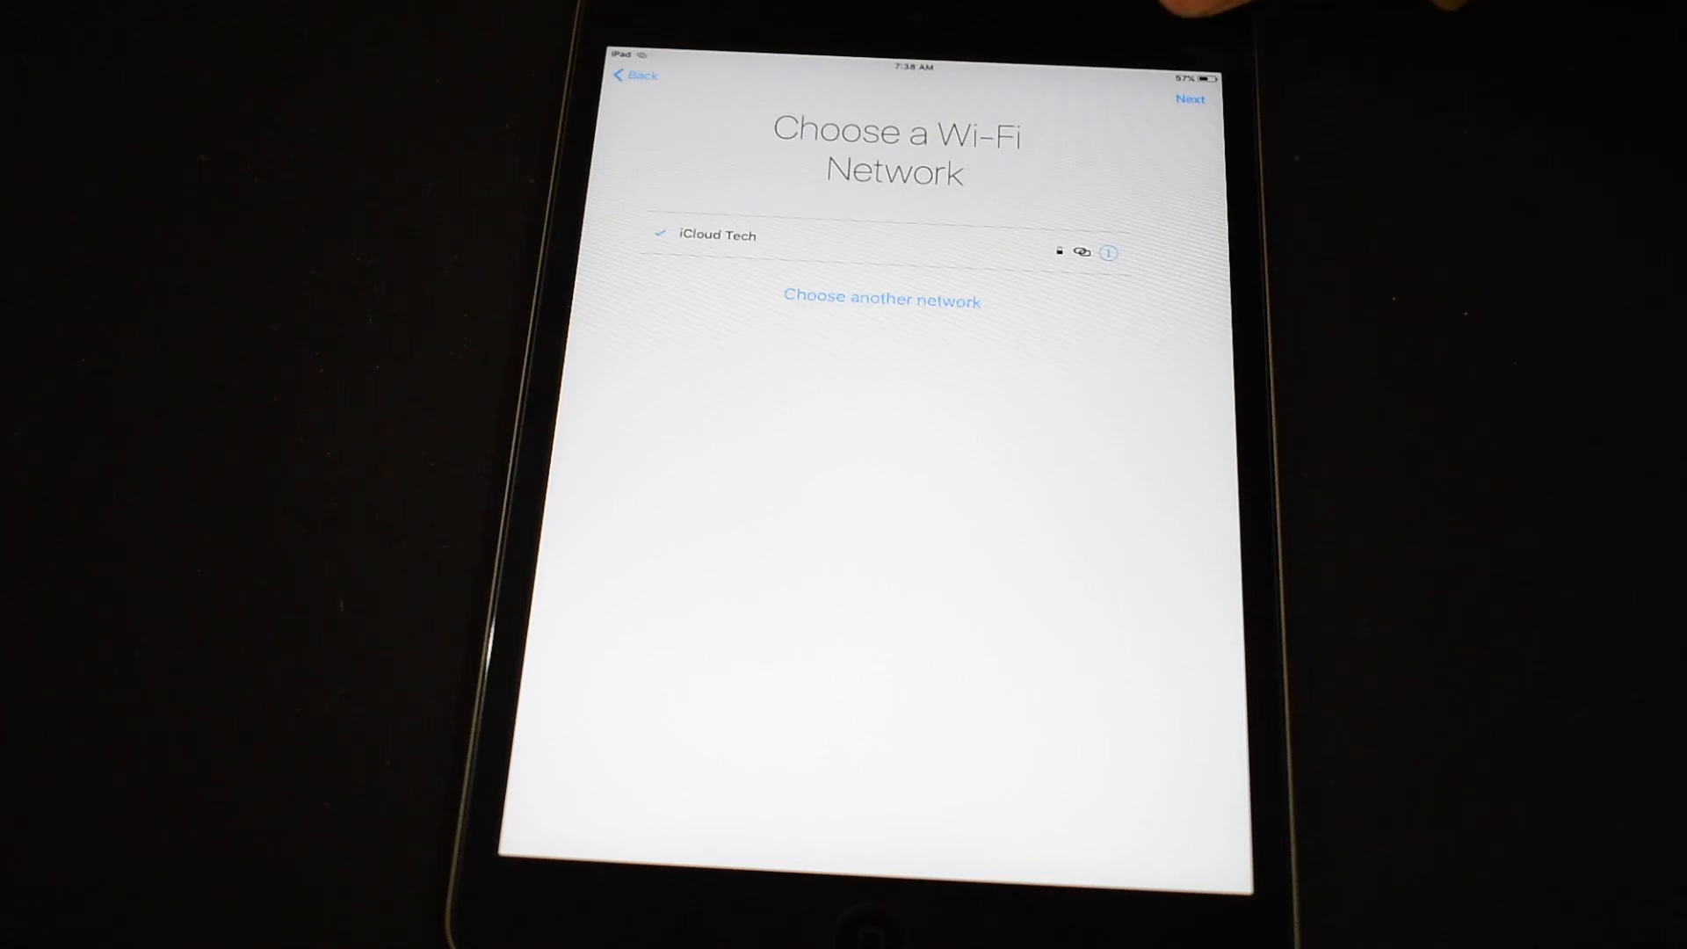
Start the device setup over from the 'iPad Not Set Up' alert and choose English
left_click(1190, 98)
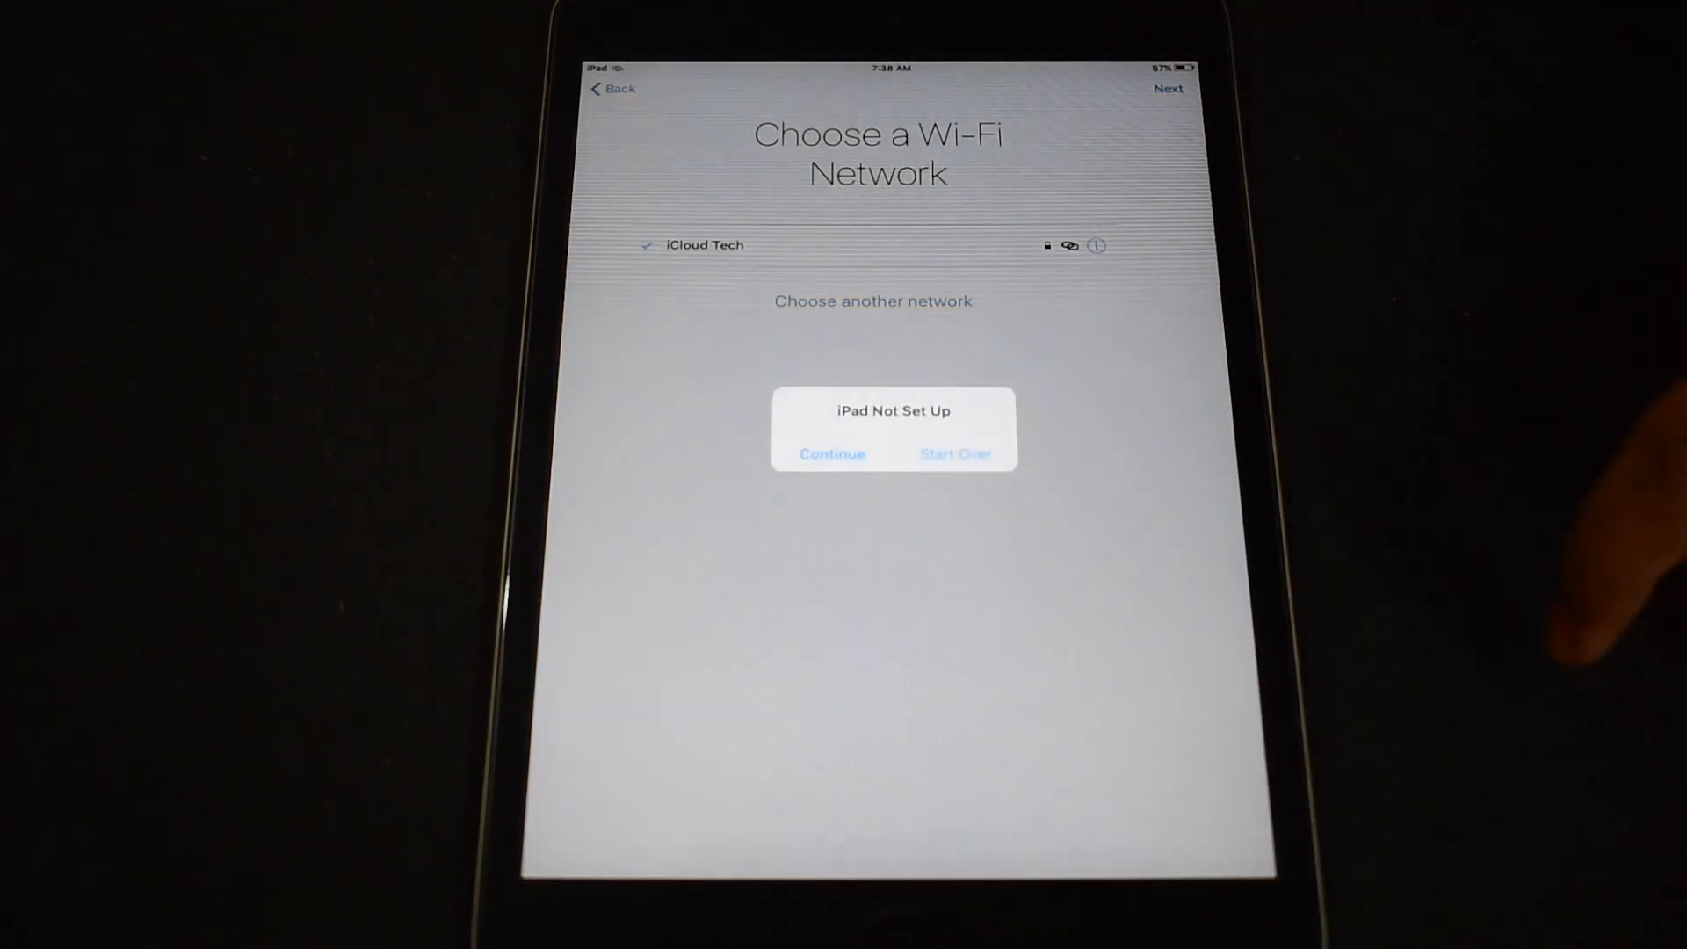
left_click(832, 453)
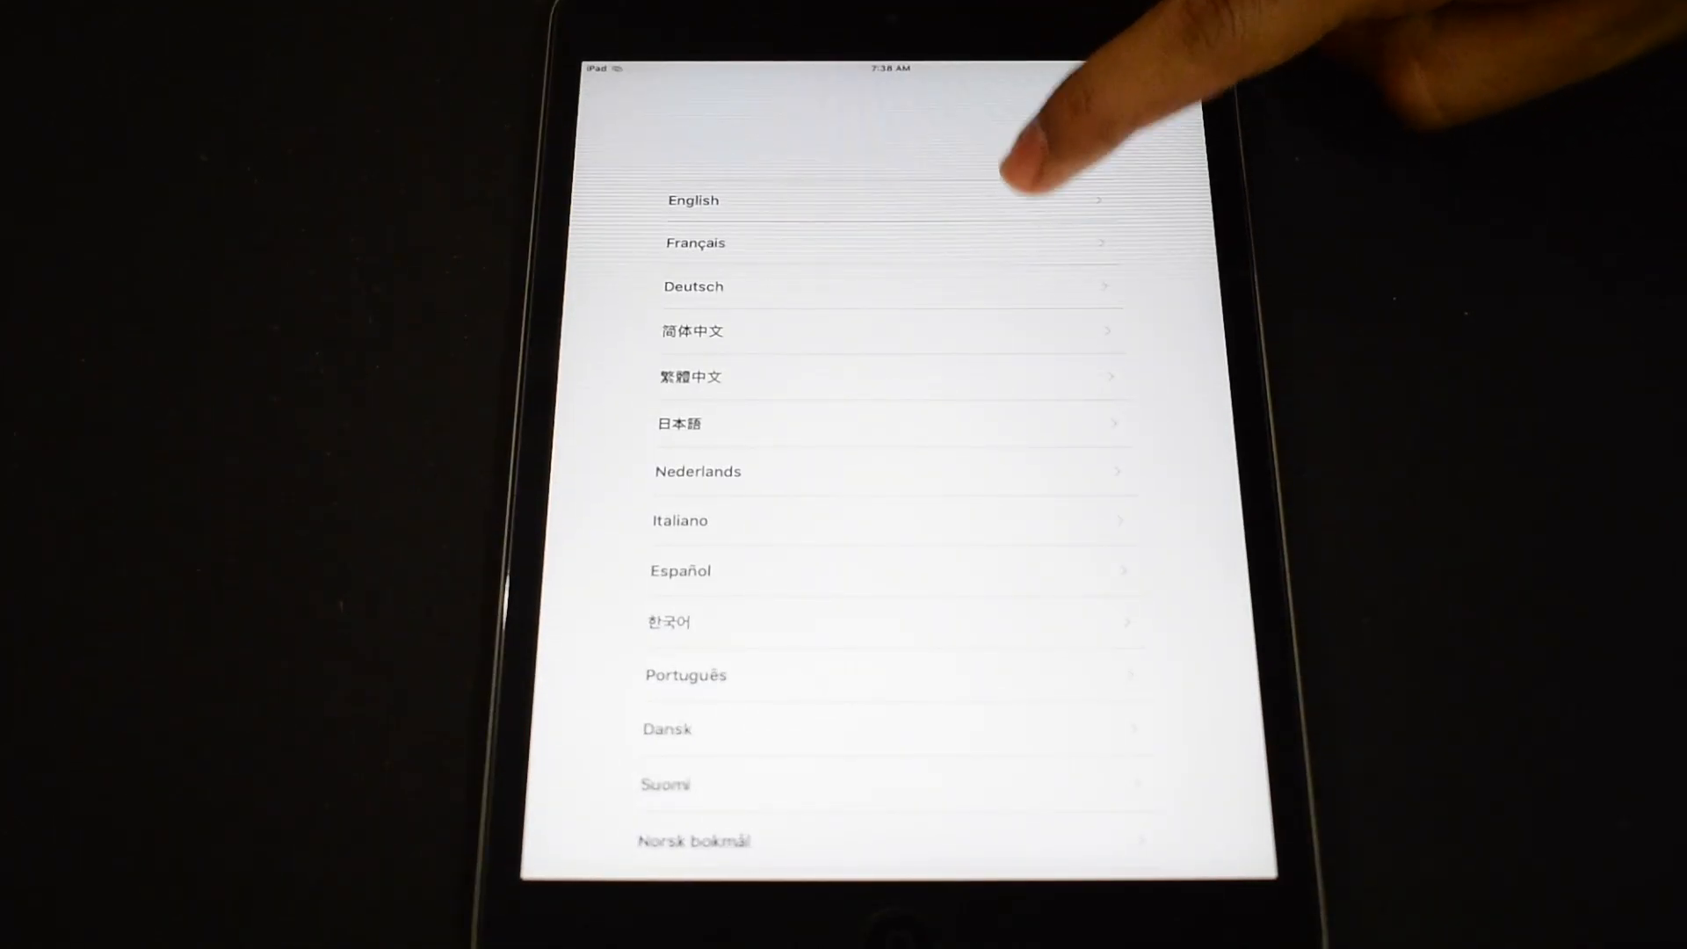
left_click(692, 200)
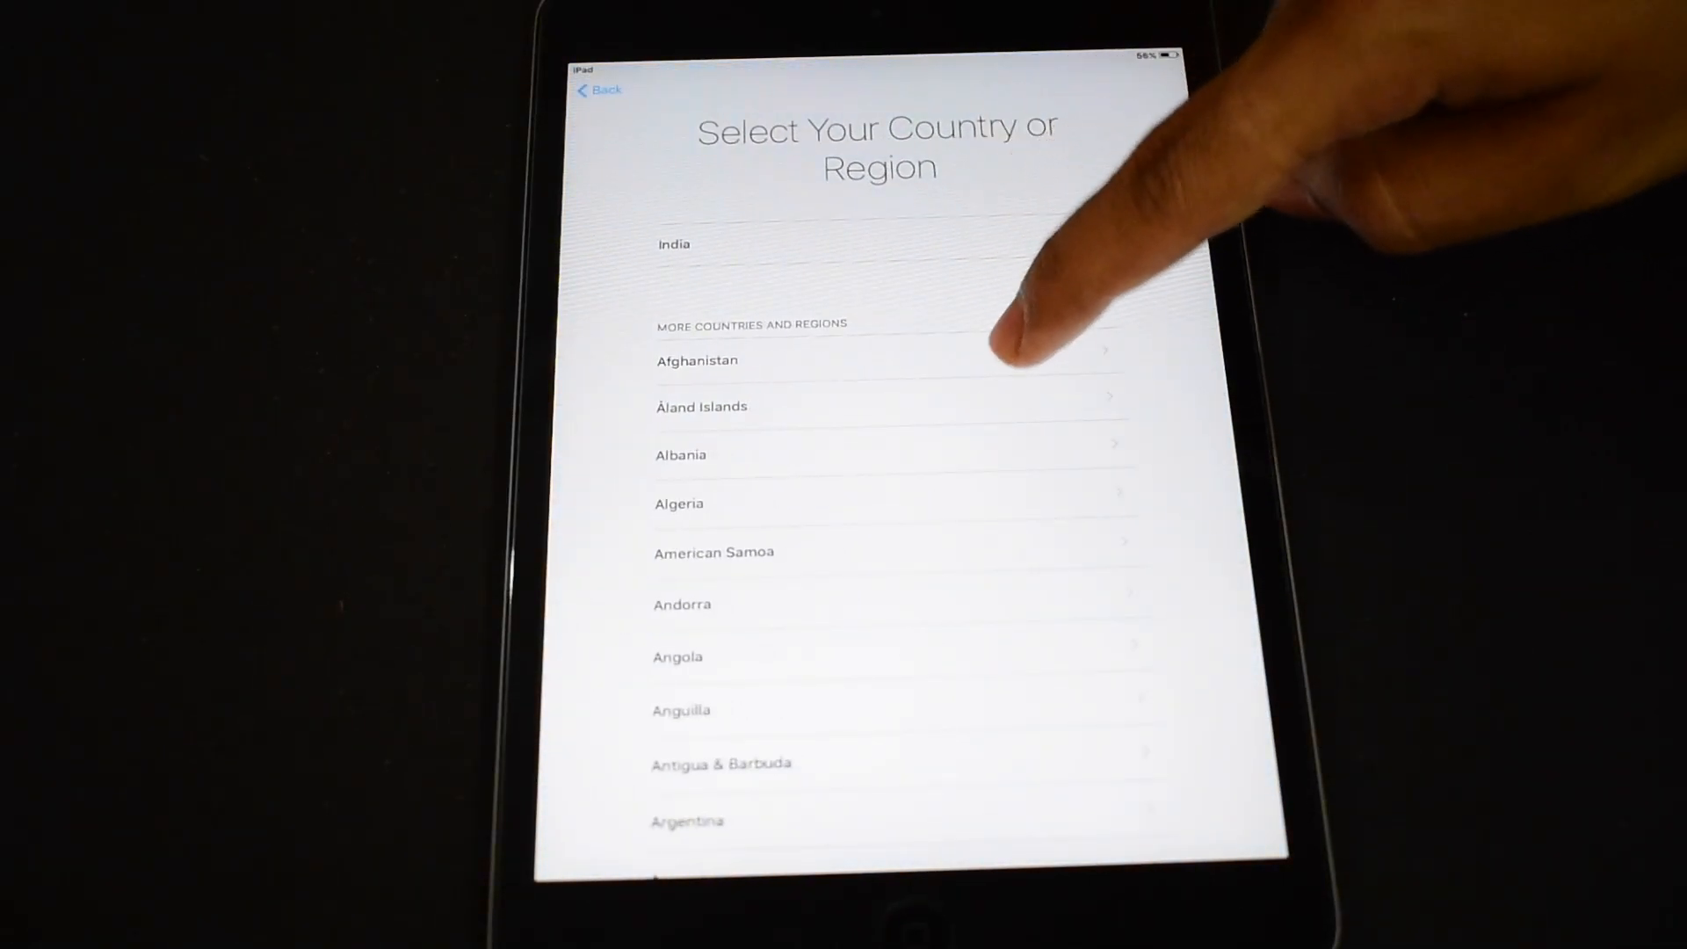
Choose India as the region and join iCloud Tech, reaching the iCloud DNS Bypass page
left_click(673, 245)
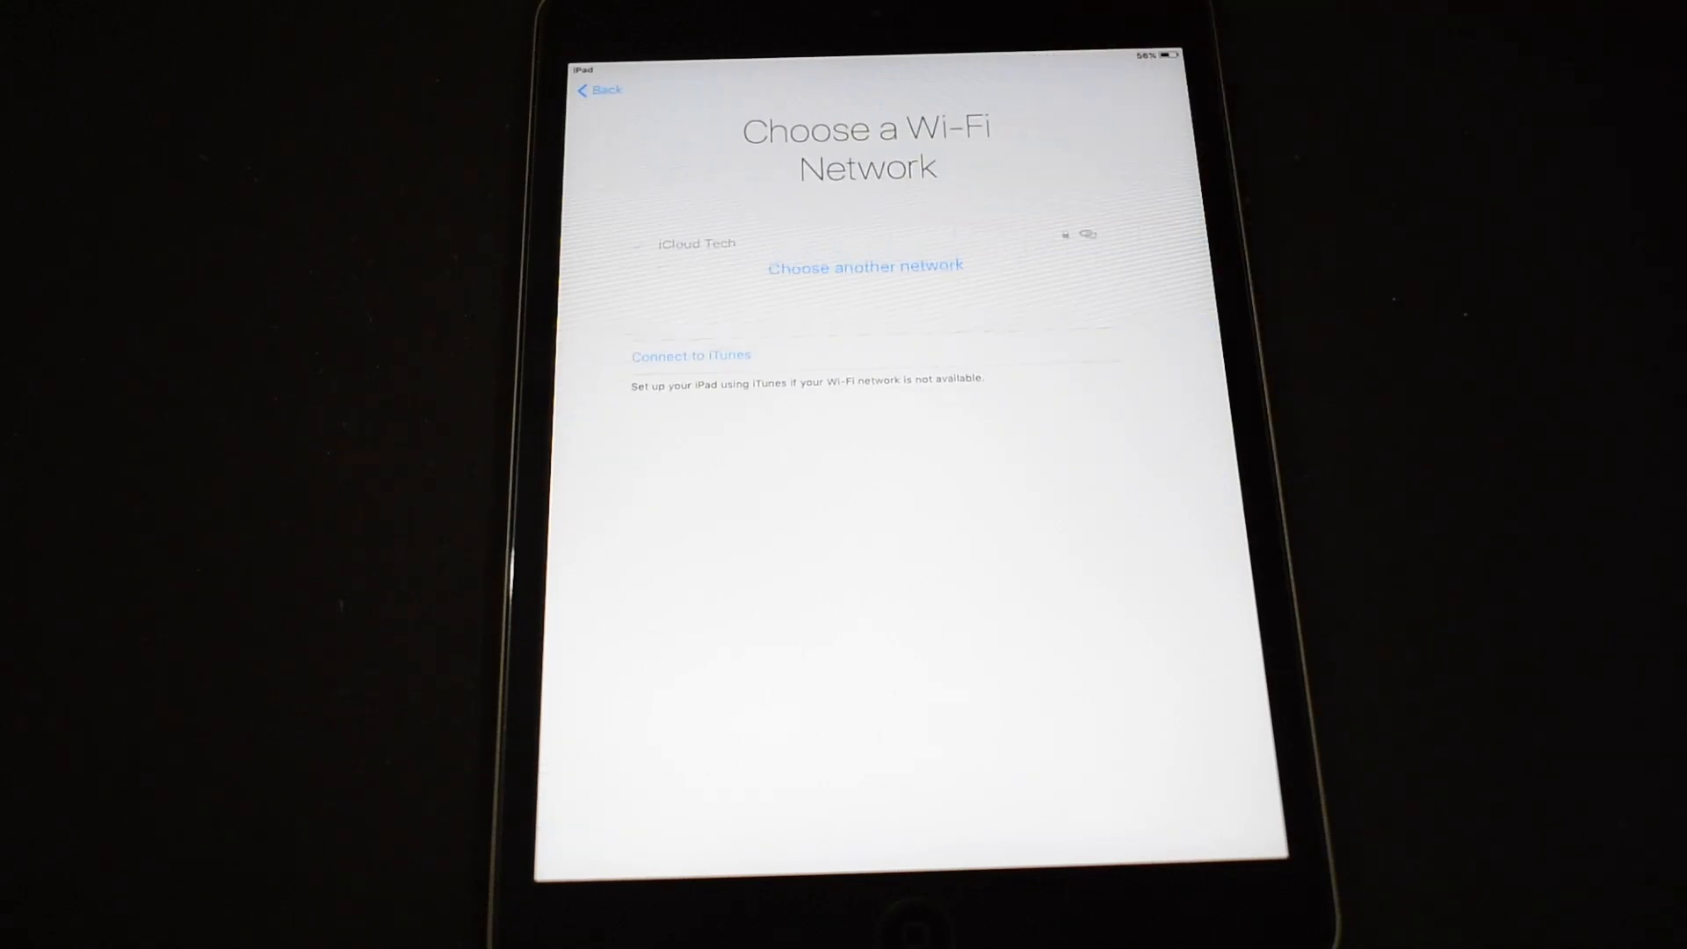
left_click(696, 243)
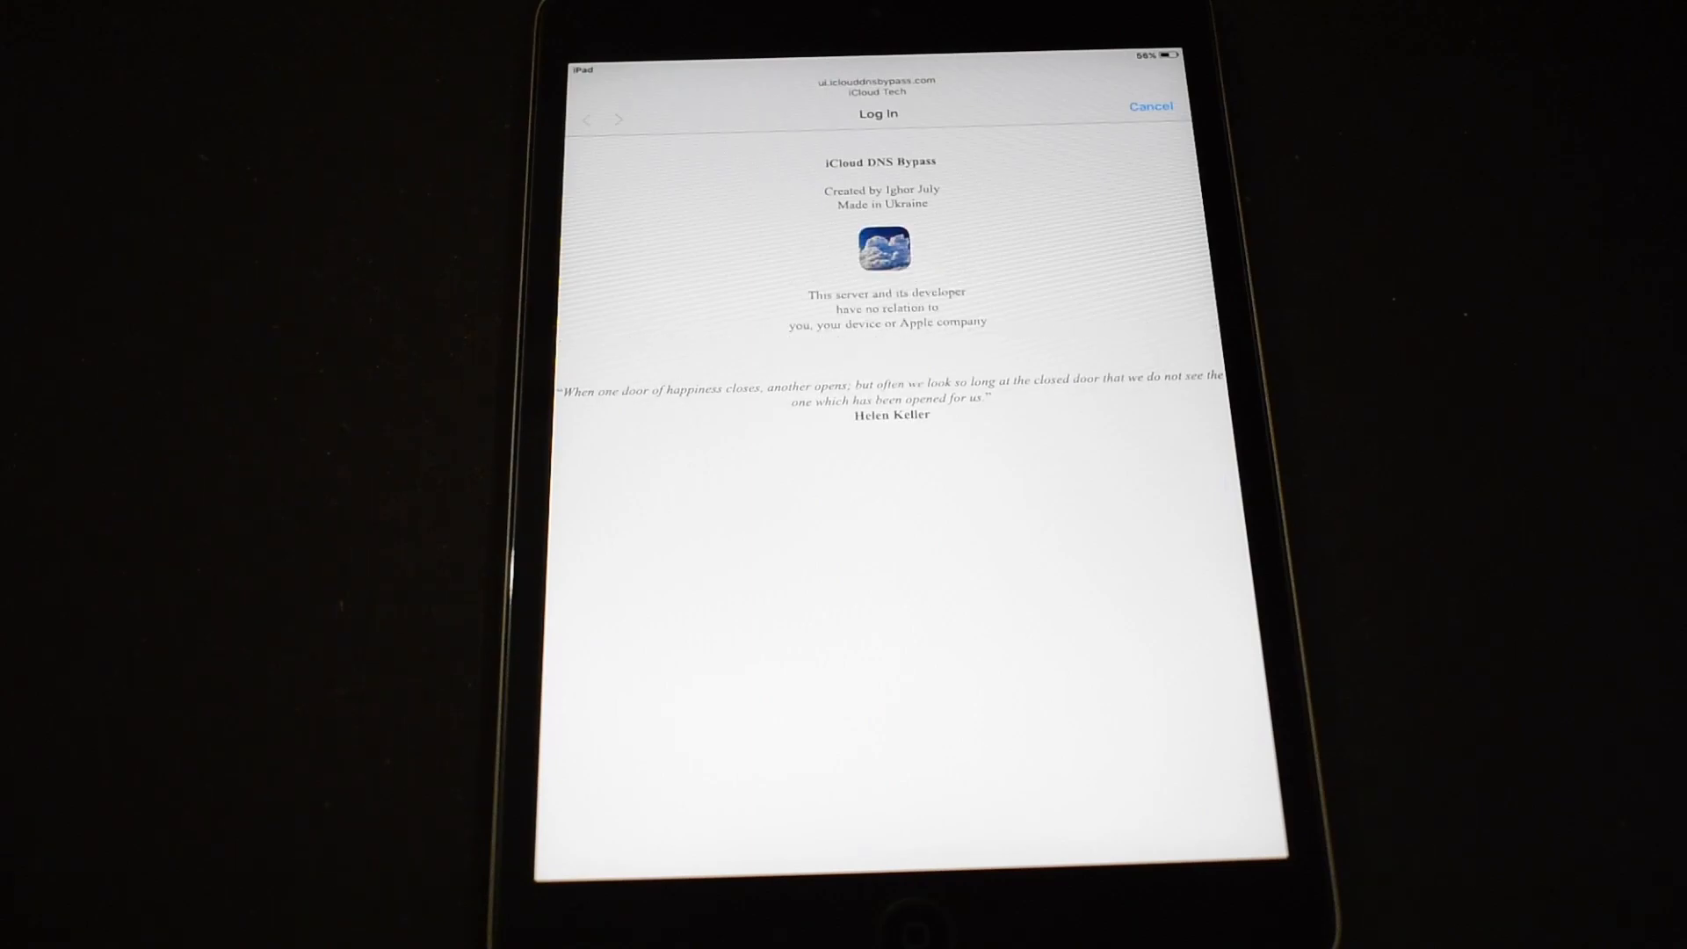
Bring up the bypass server's Menu of COVID-19, Chat Rooms, Clock, Social, Internet, Mail and Maps
left_click(1149, 106)
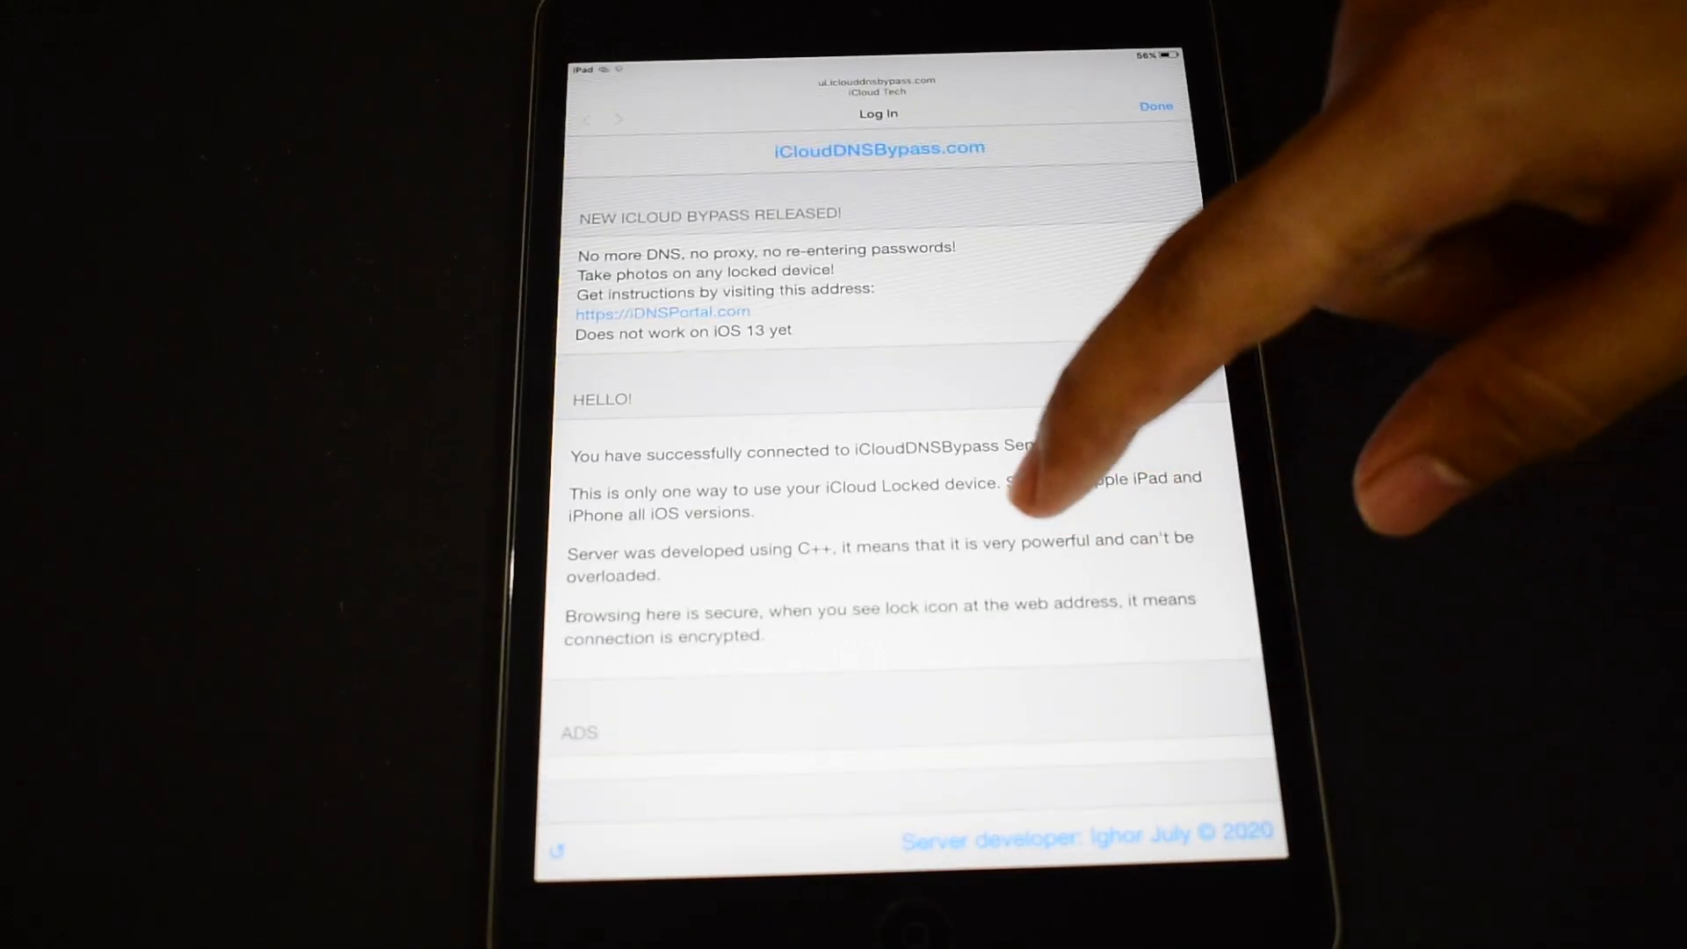
scroll("down", 3)
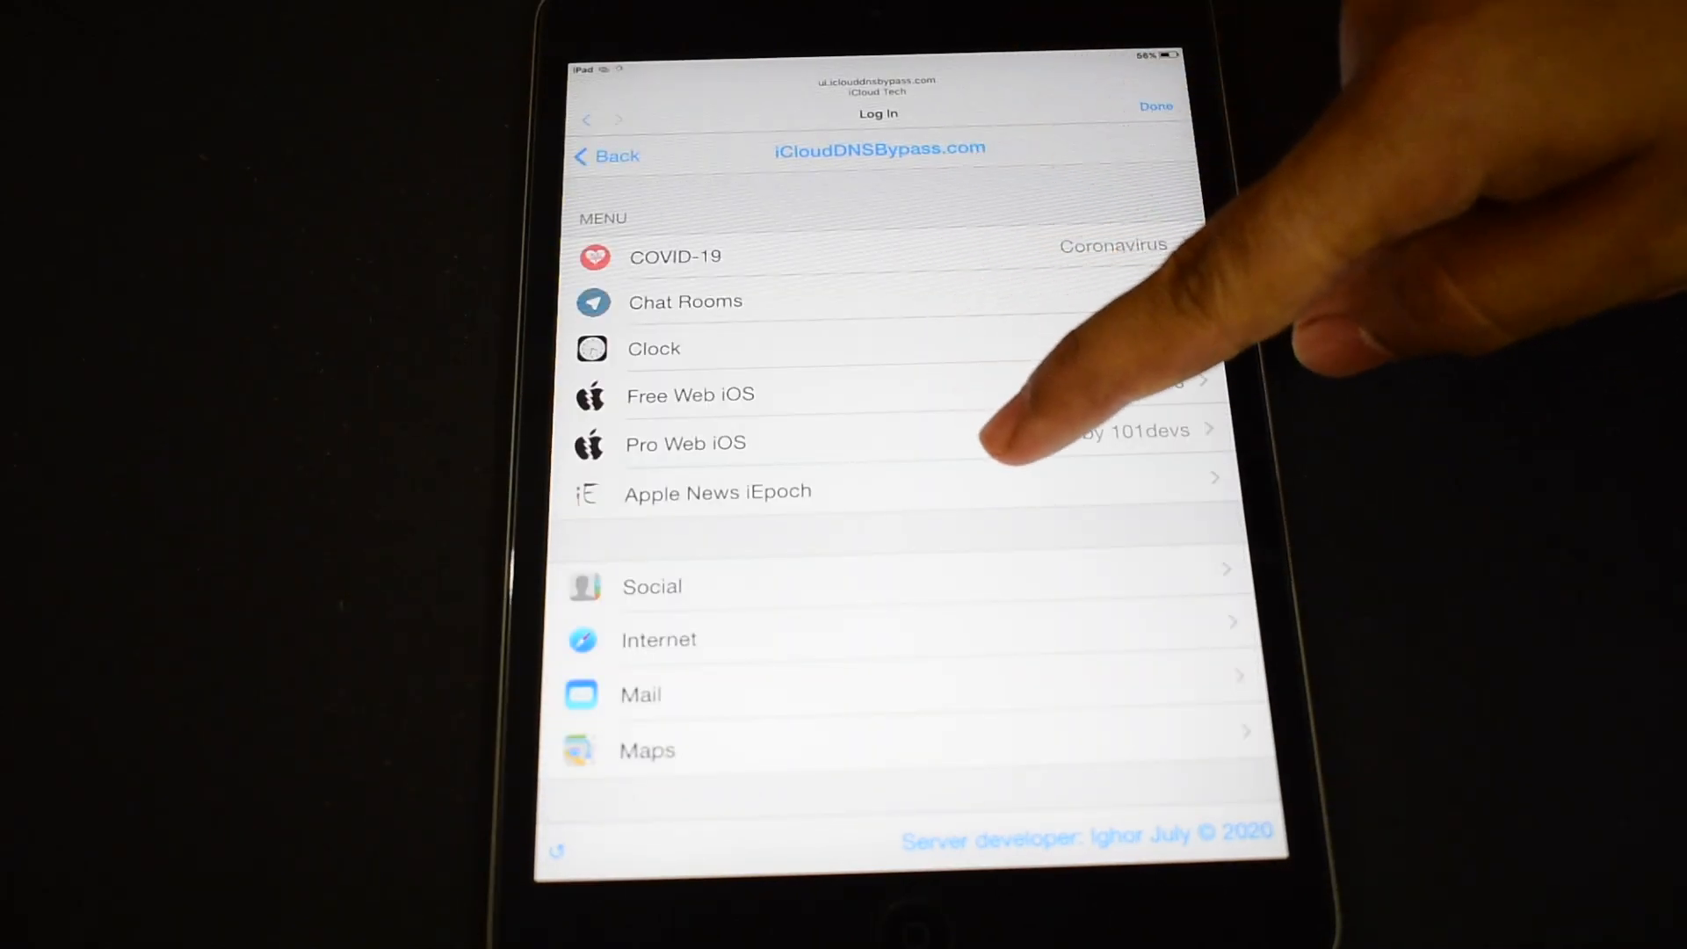
scroll("down", 3)
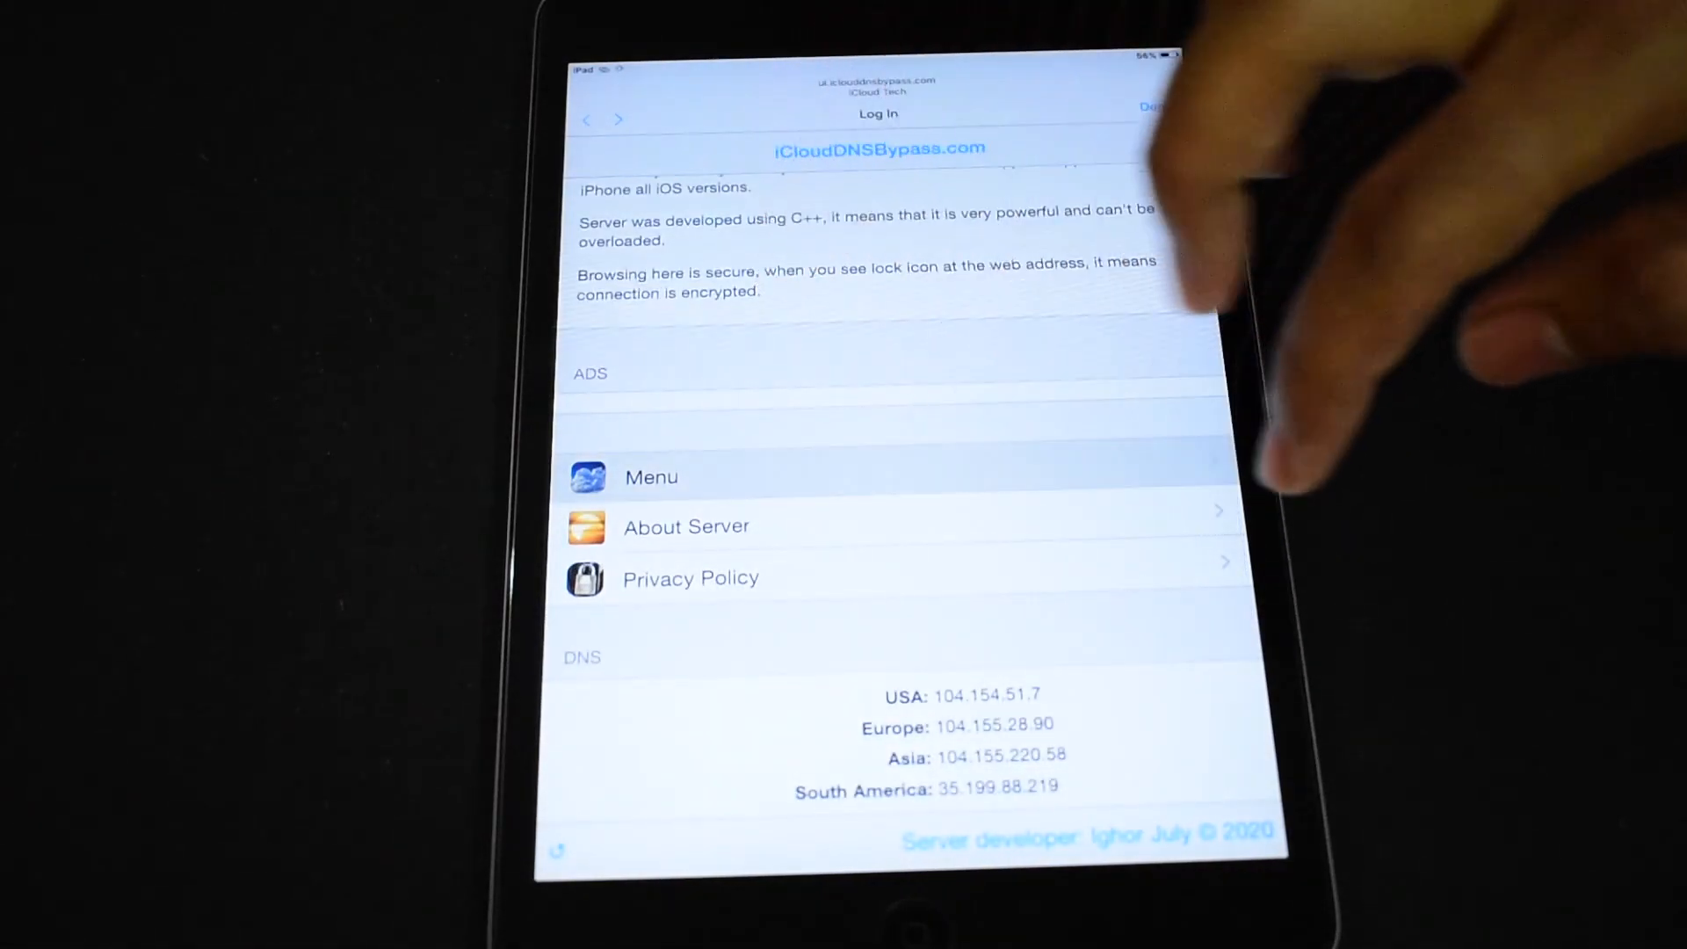
left_click(650, 477)
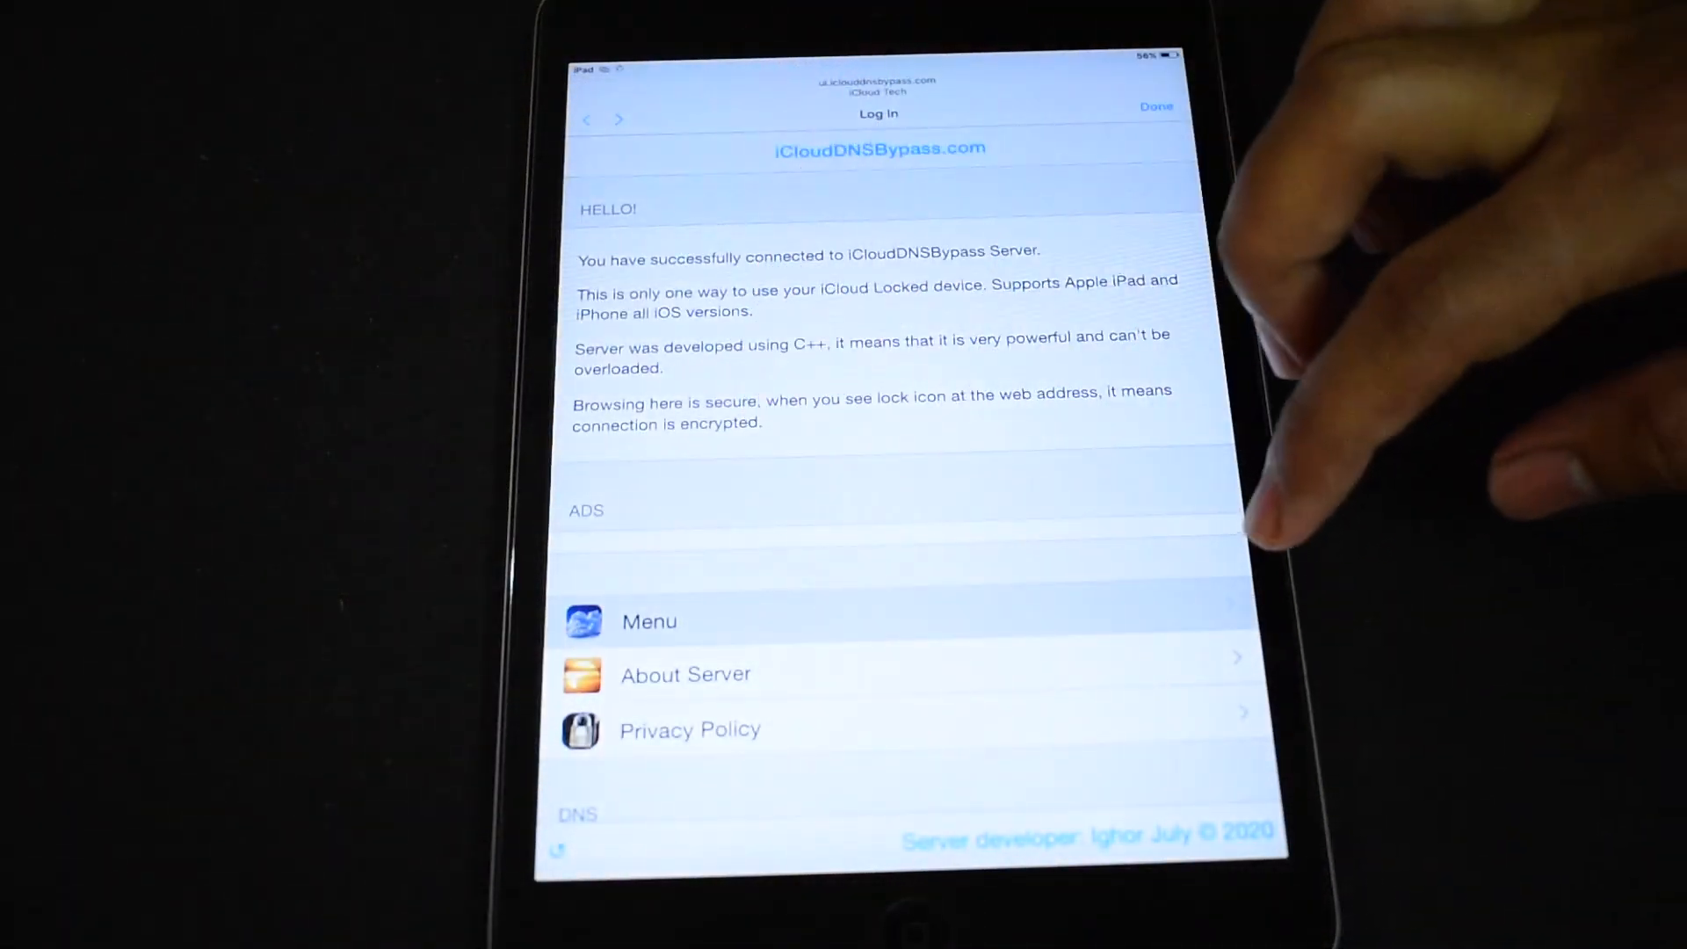
From the Menu, go to the Social page with Facebook, Twitter, WhatsApp, Discord and Steam
left_click(648, 621)
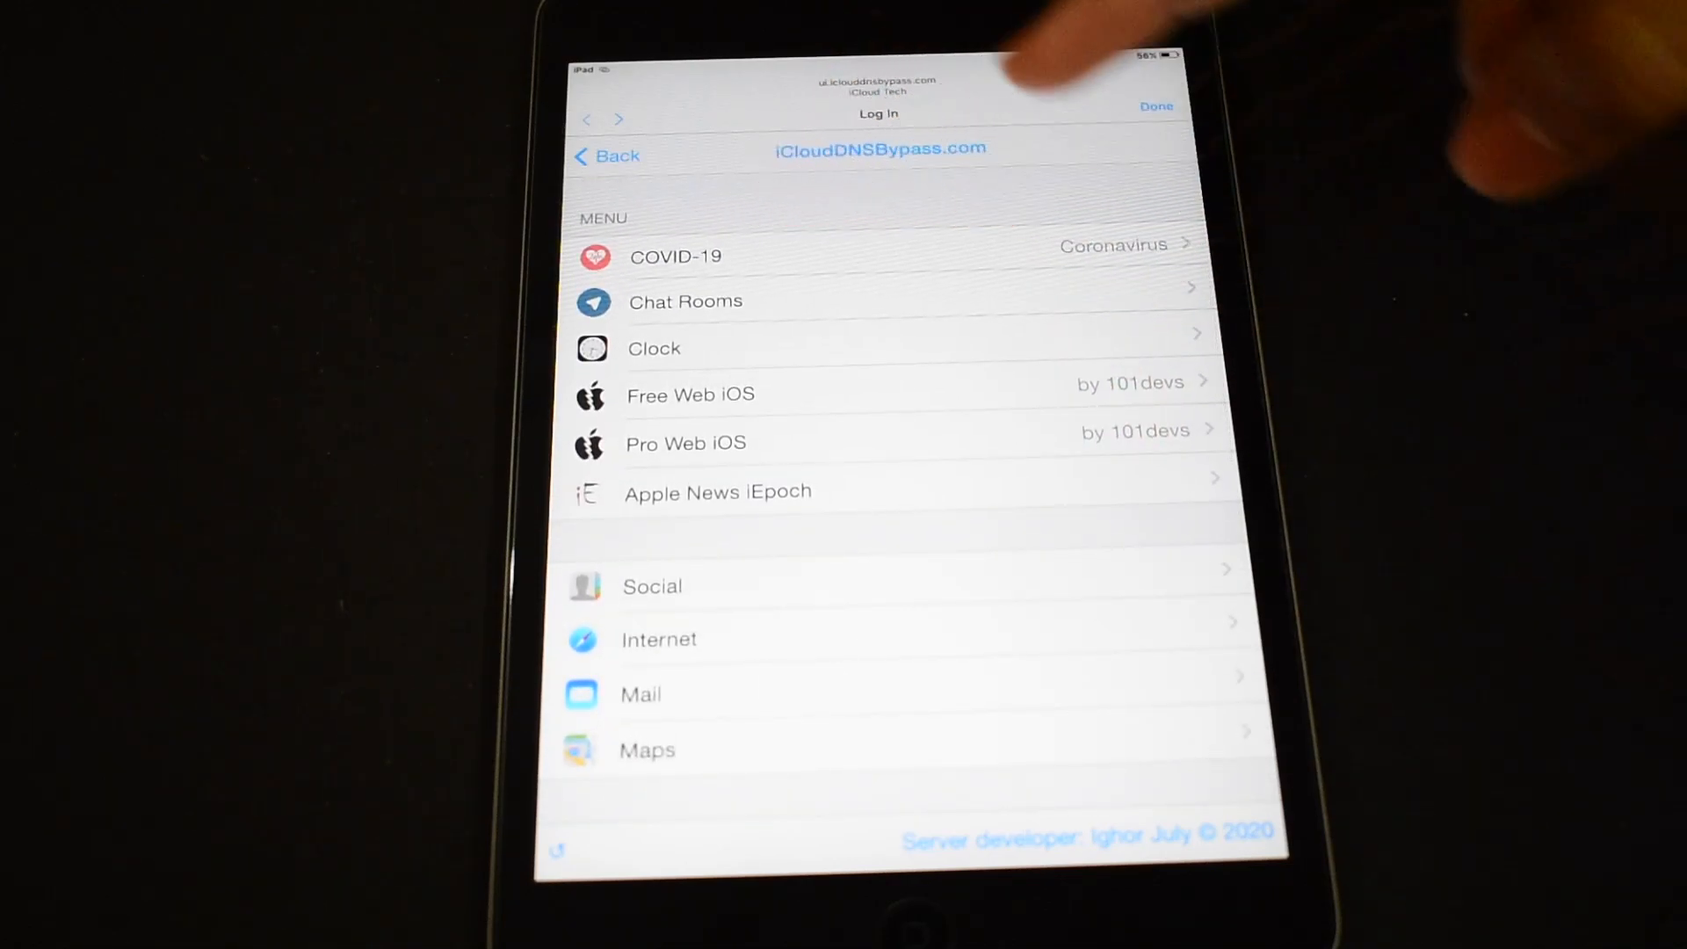
scroll("up", 3)
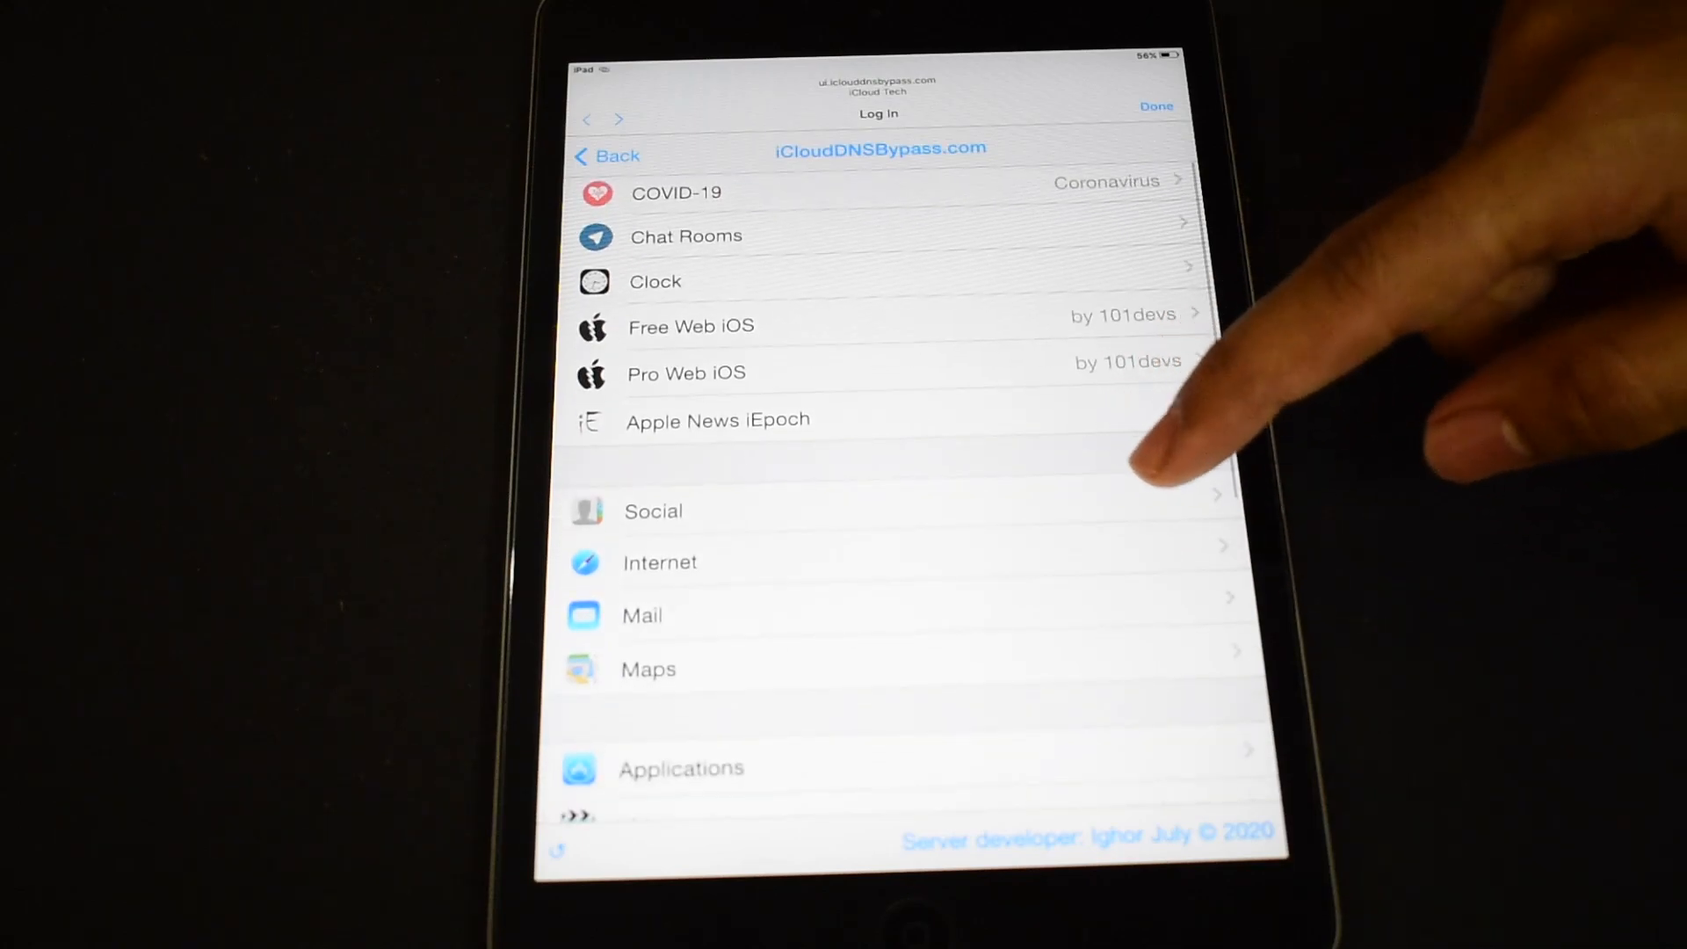
scroll("down", 3)
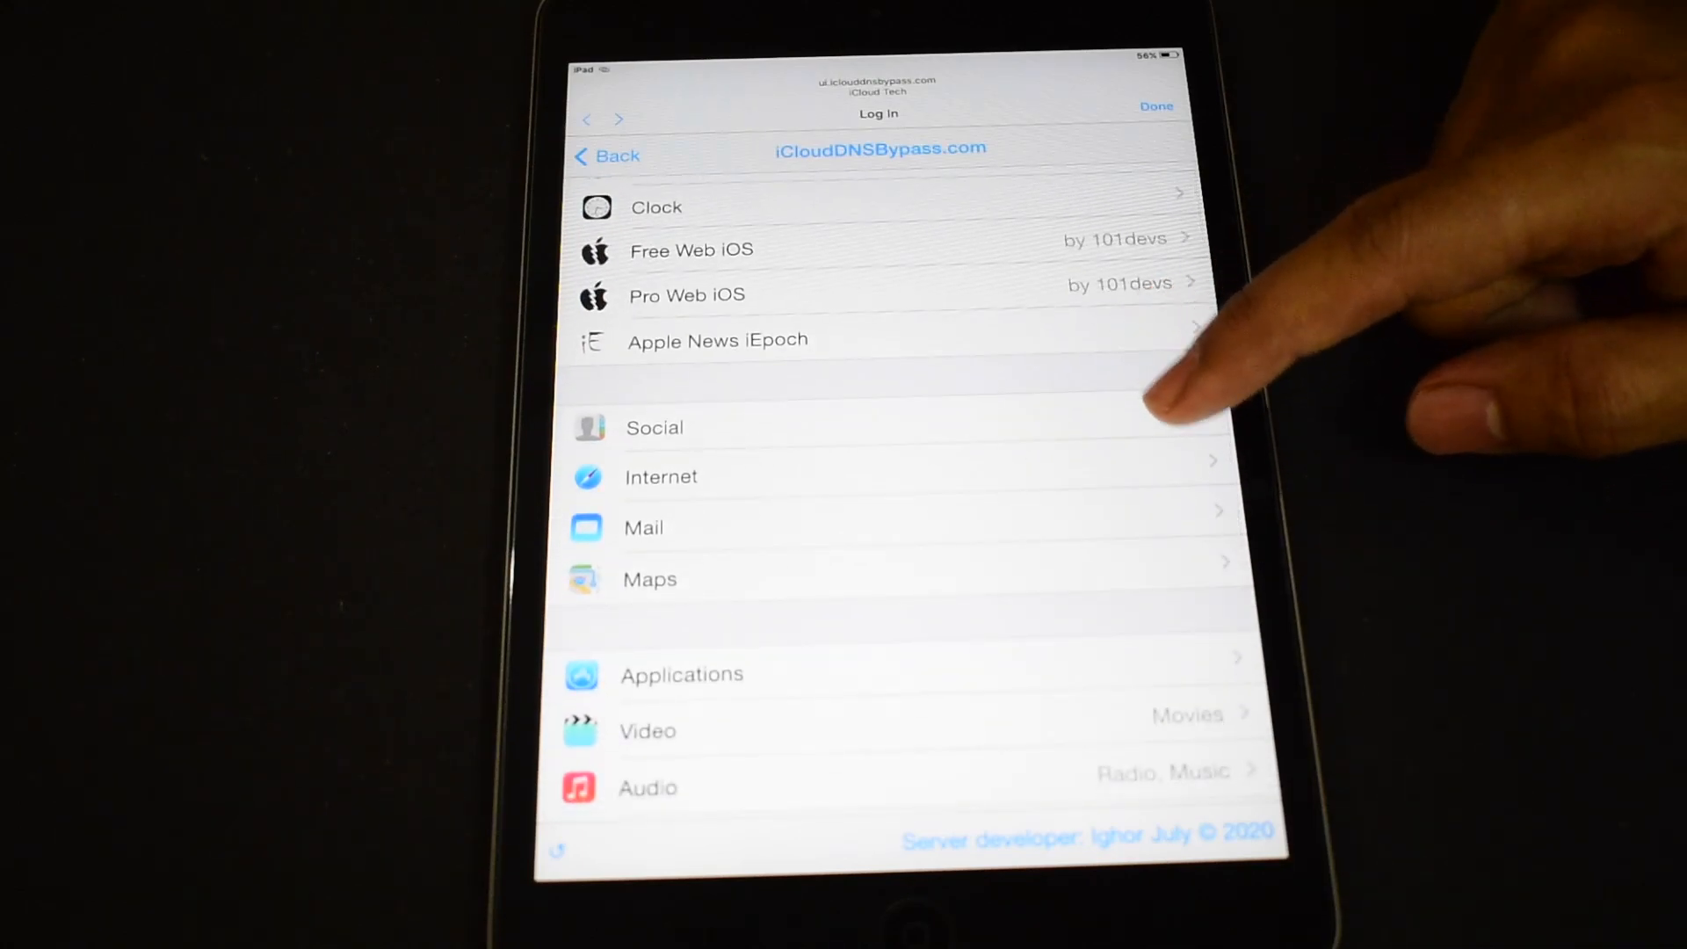
left_click(654, 427)
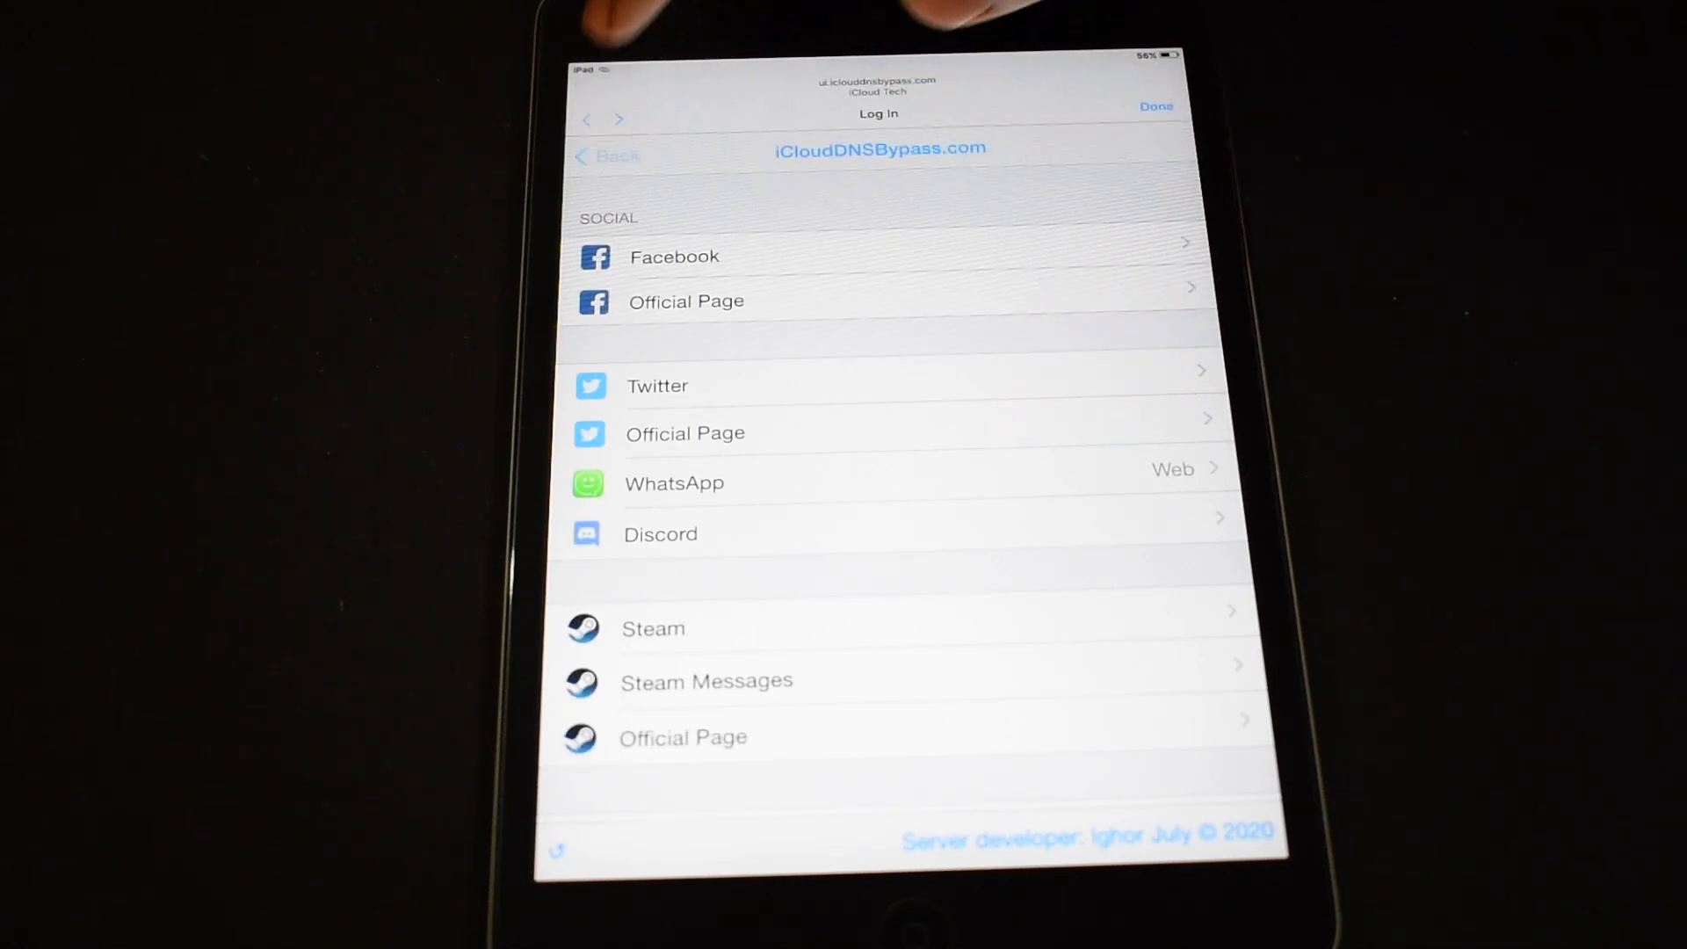
Scroll through the Video links list of YouTube, Vine, Vimeo, Plex TV, Netflix and more
scroll("down", 3)
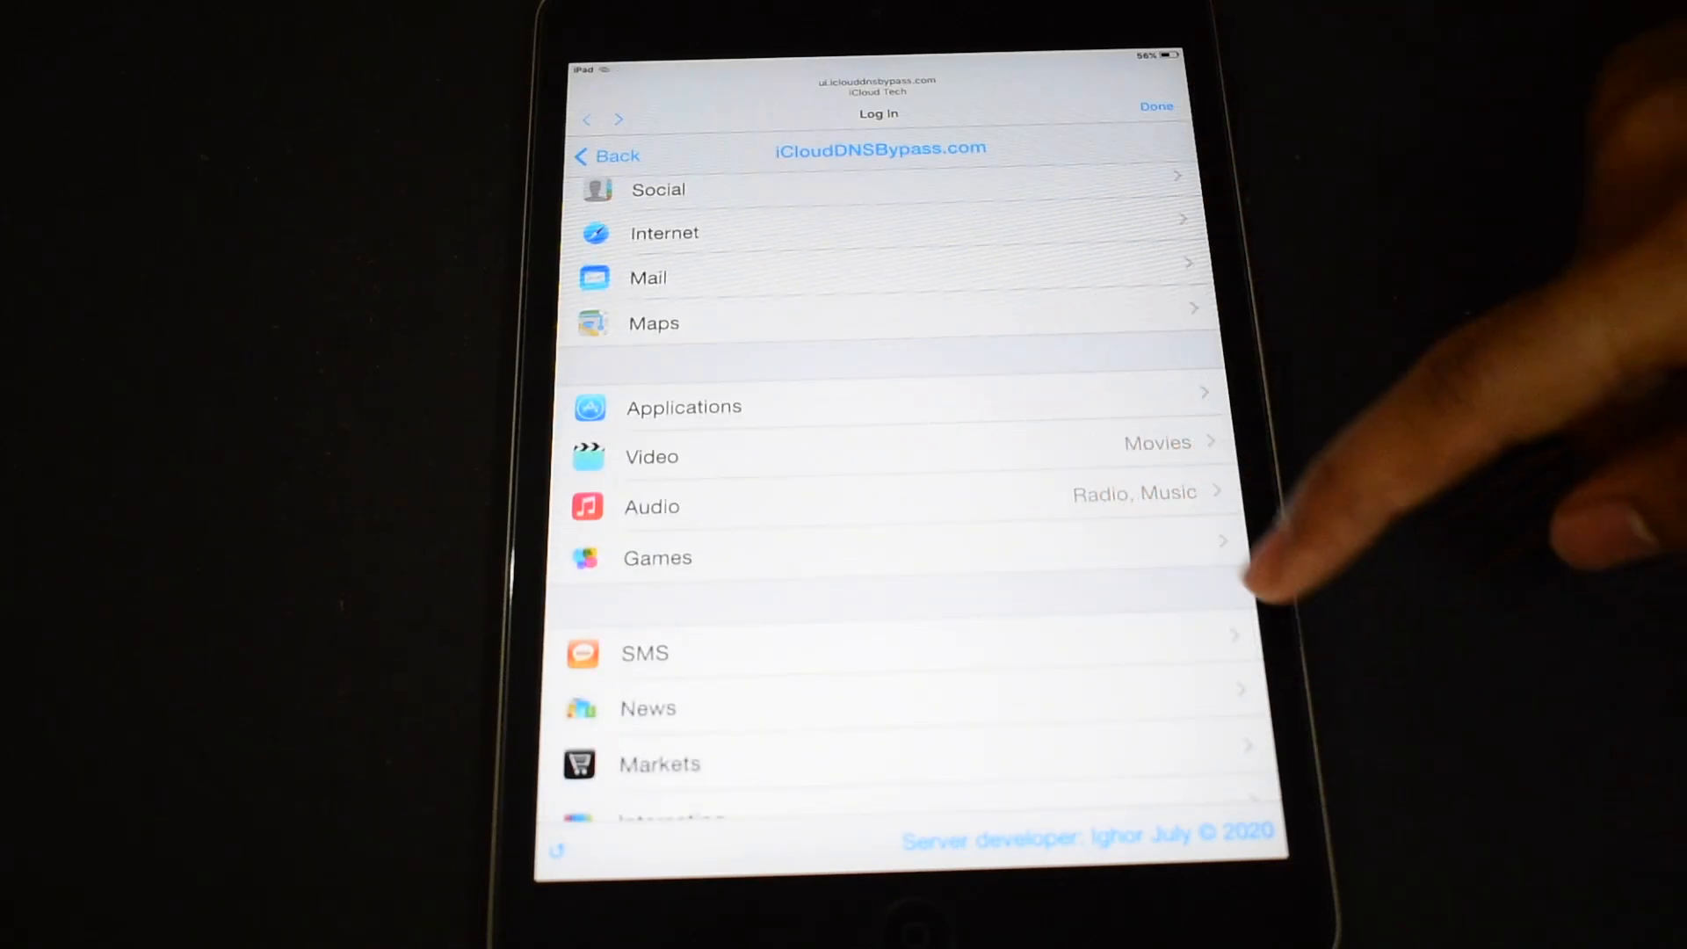
scroll("down", 3)
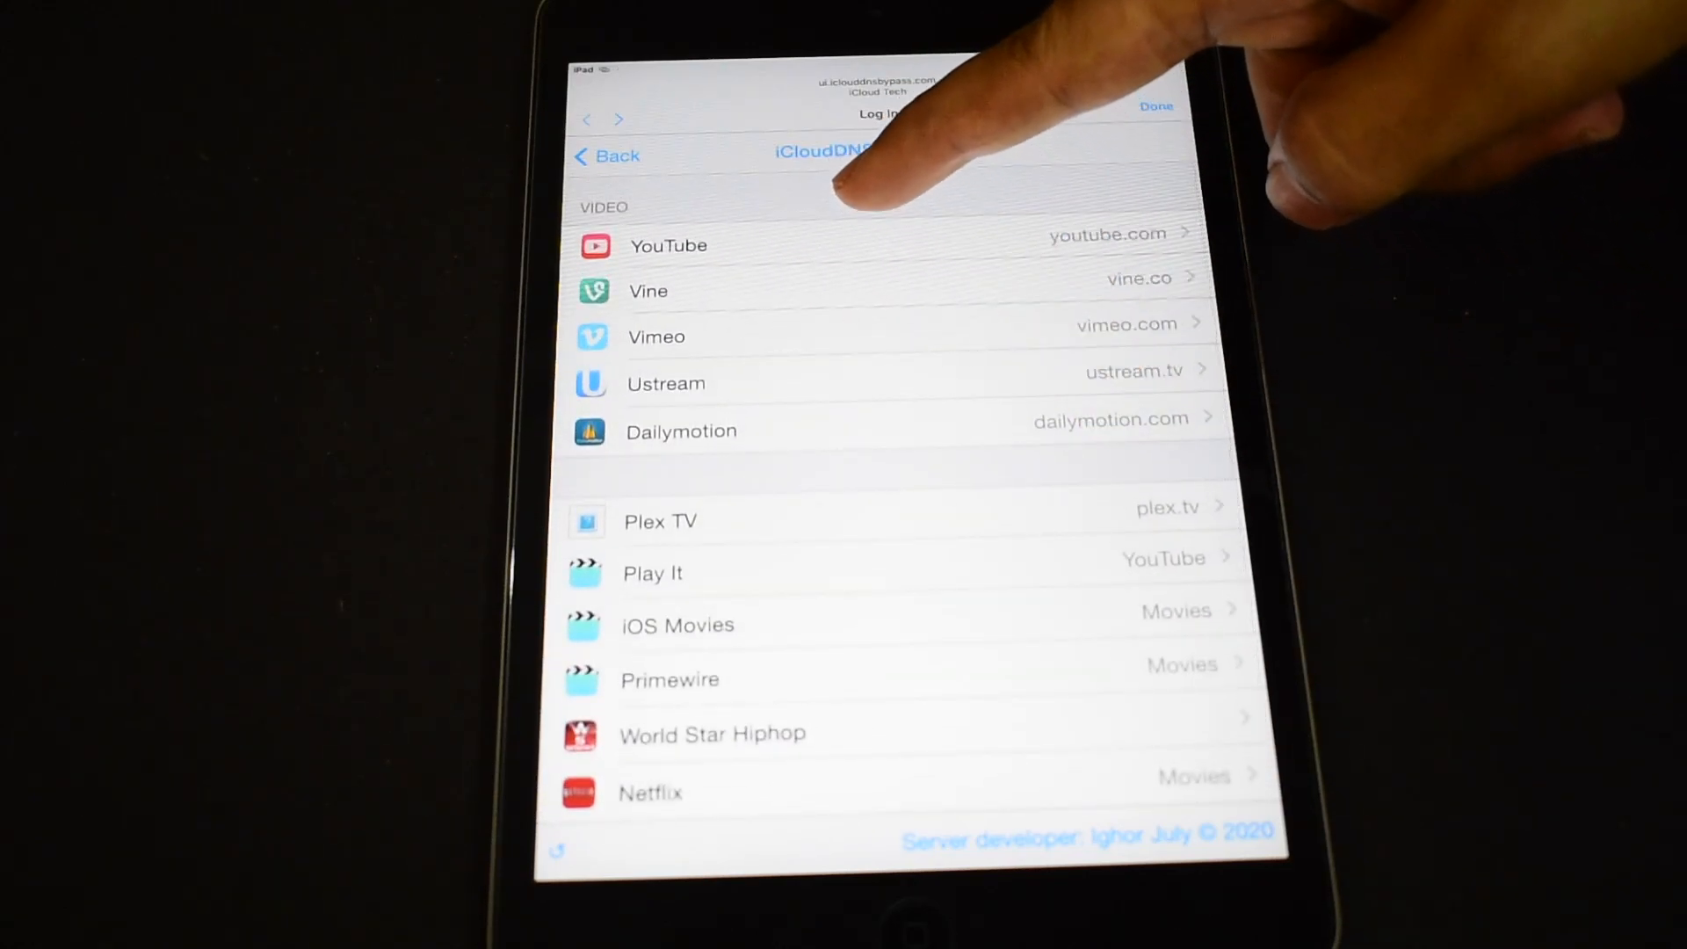
scroll("down", 3)
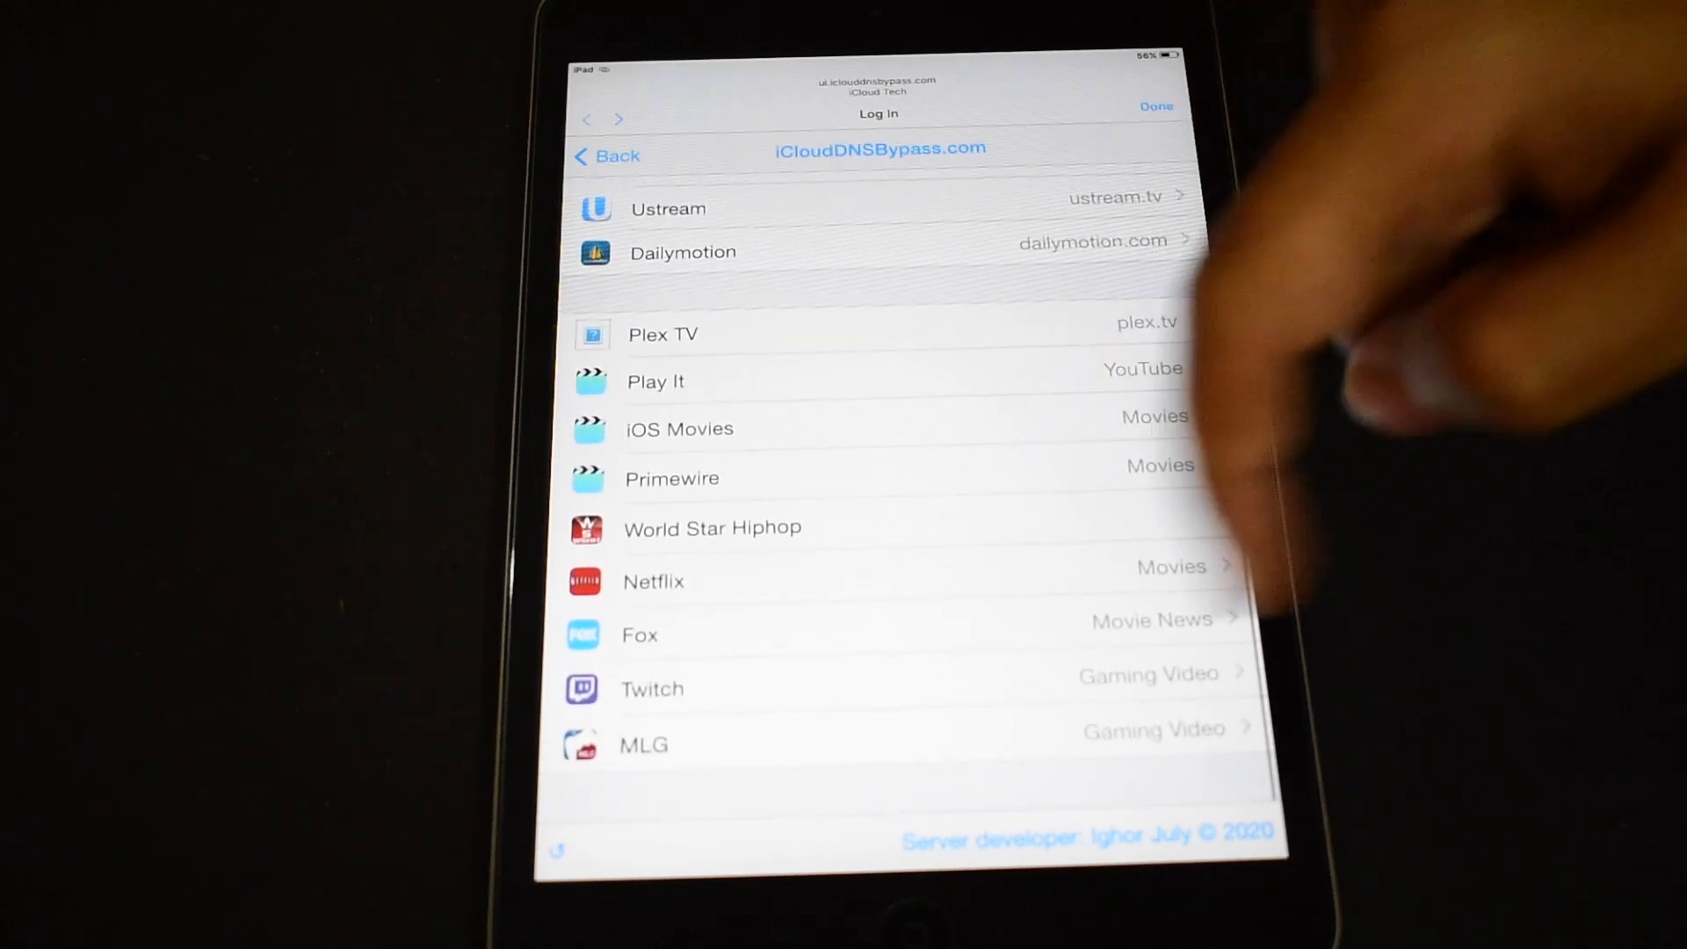
scroll("down", 3)
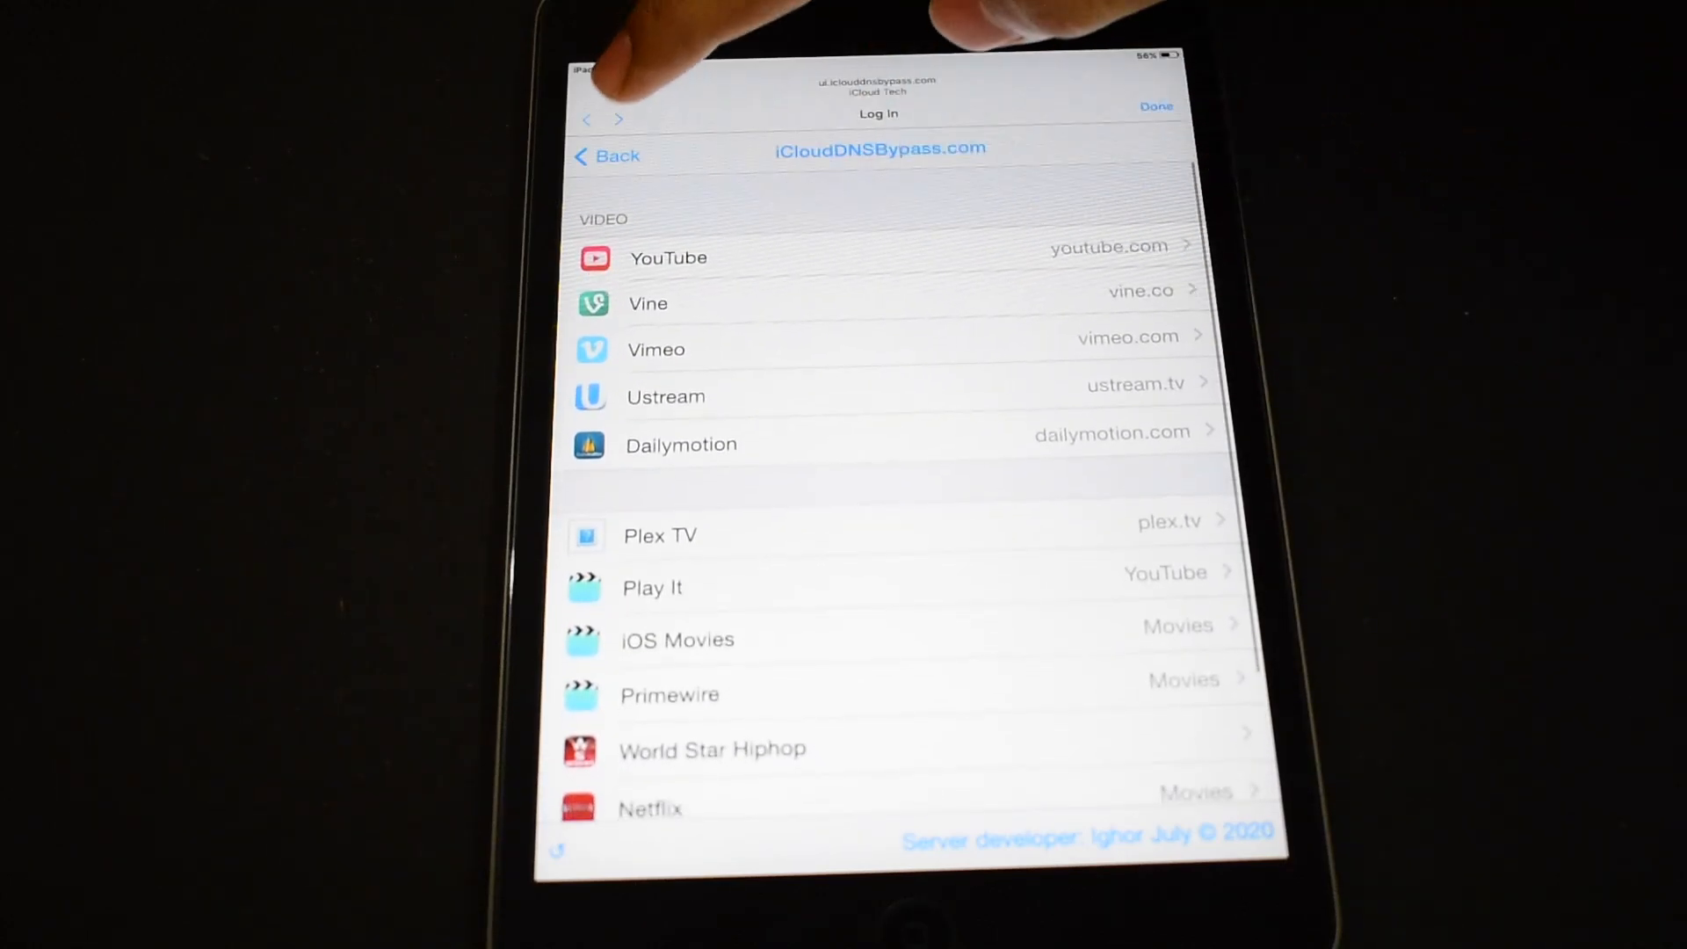